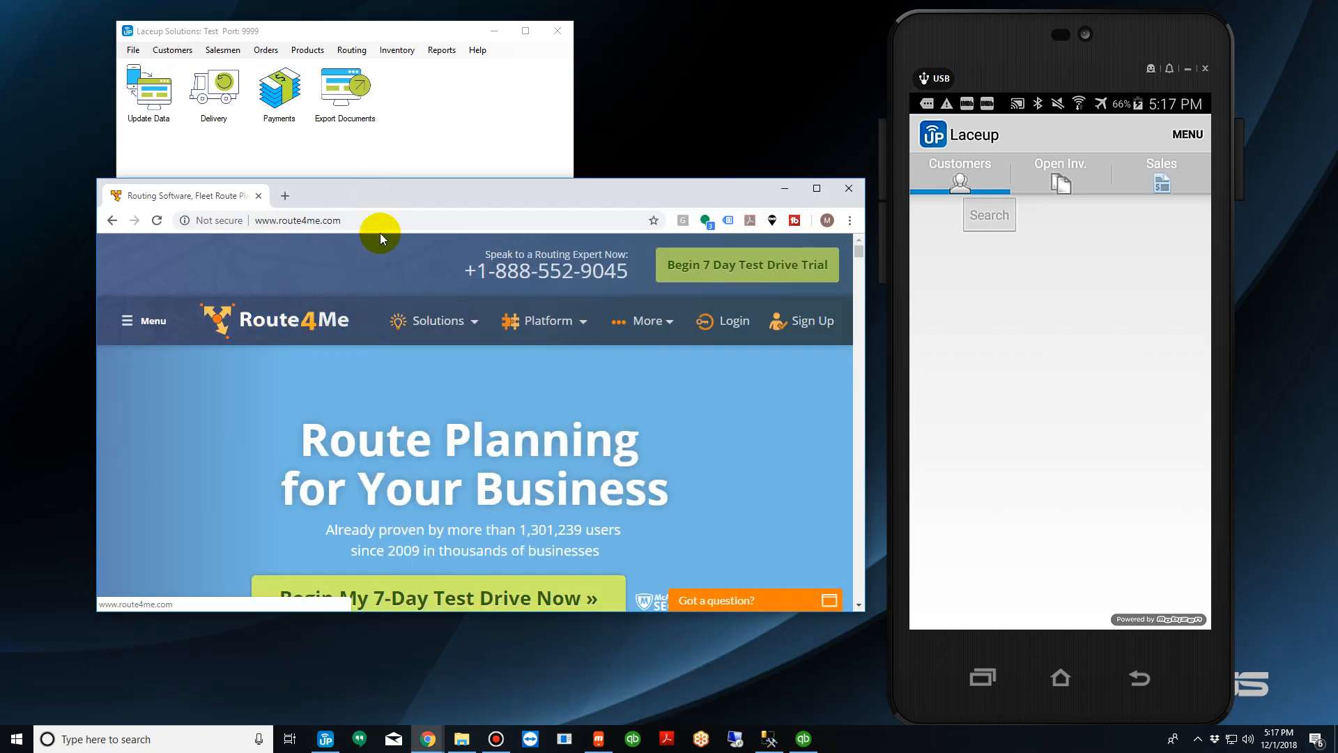
Show the Delivery screen with today's eight unassigned orders, drivers and trucks.
{"action": "left_click", "coordinate": [849, 188]}
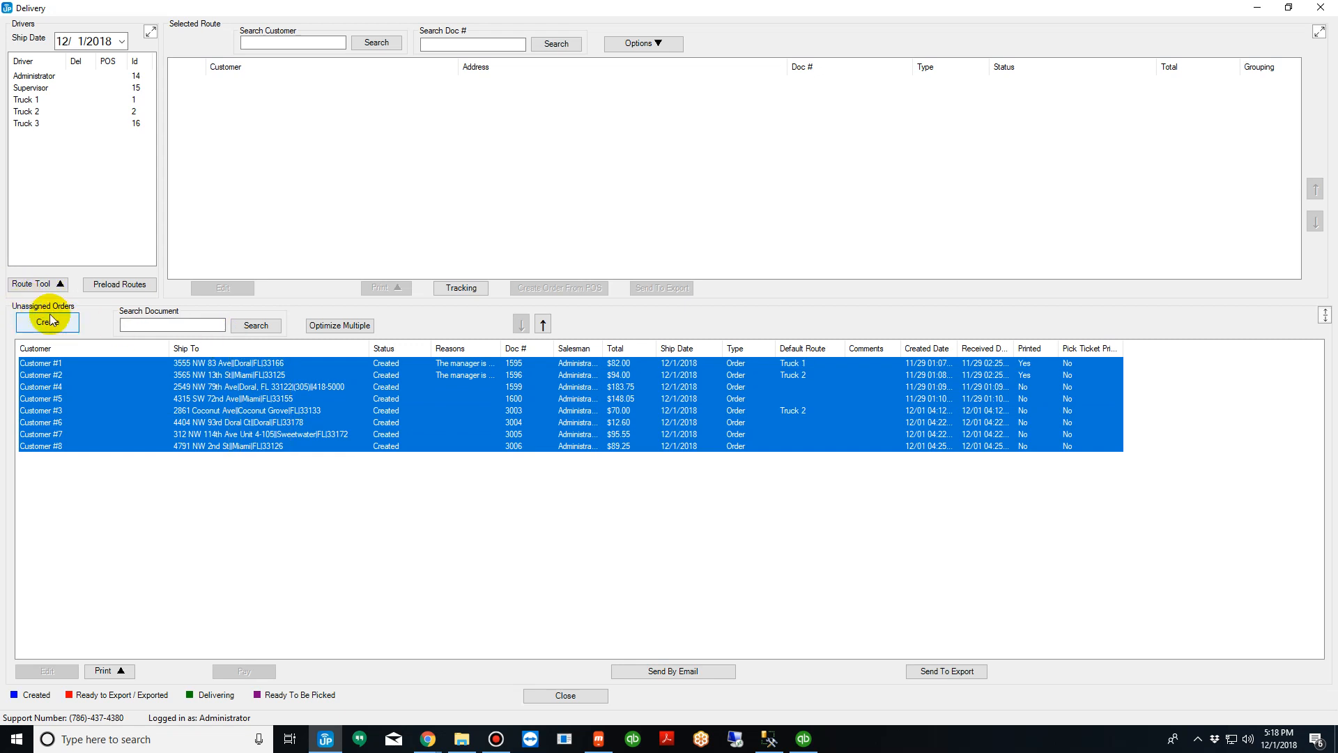
{"action": "left_click", "coordinate": [320, 545]}
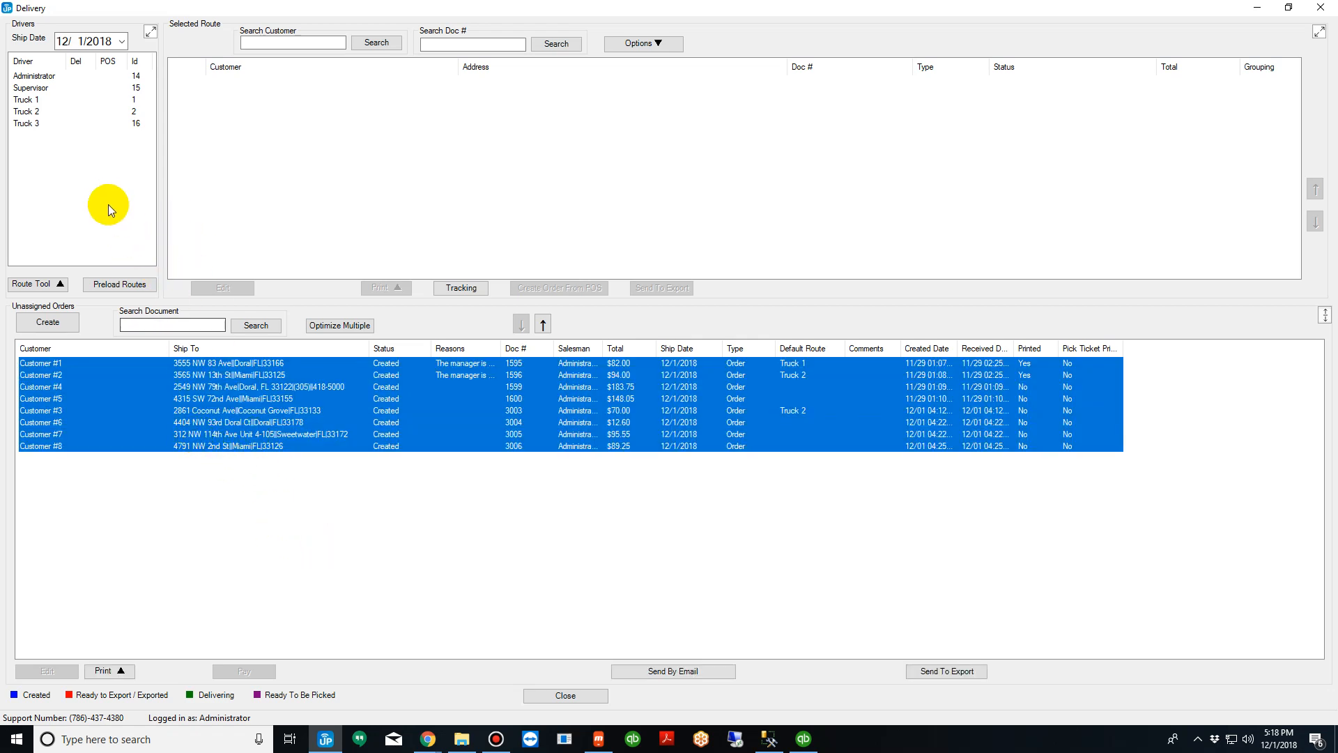
{"action": "left_click", "coordinate": [28, 101]}
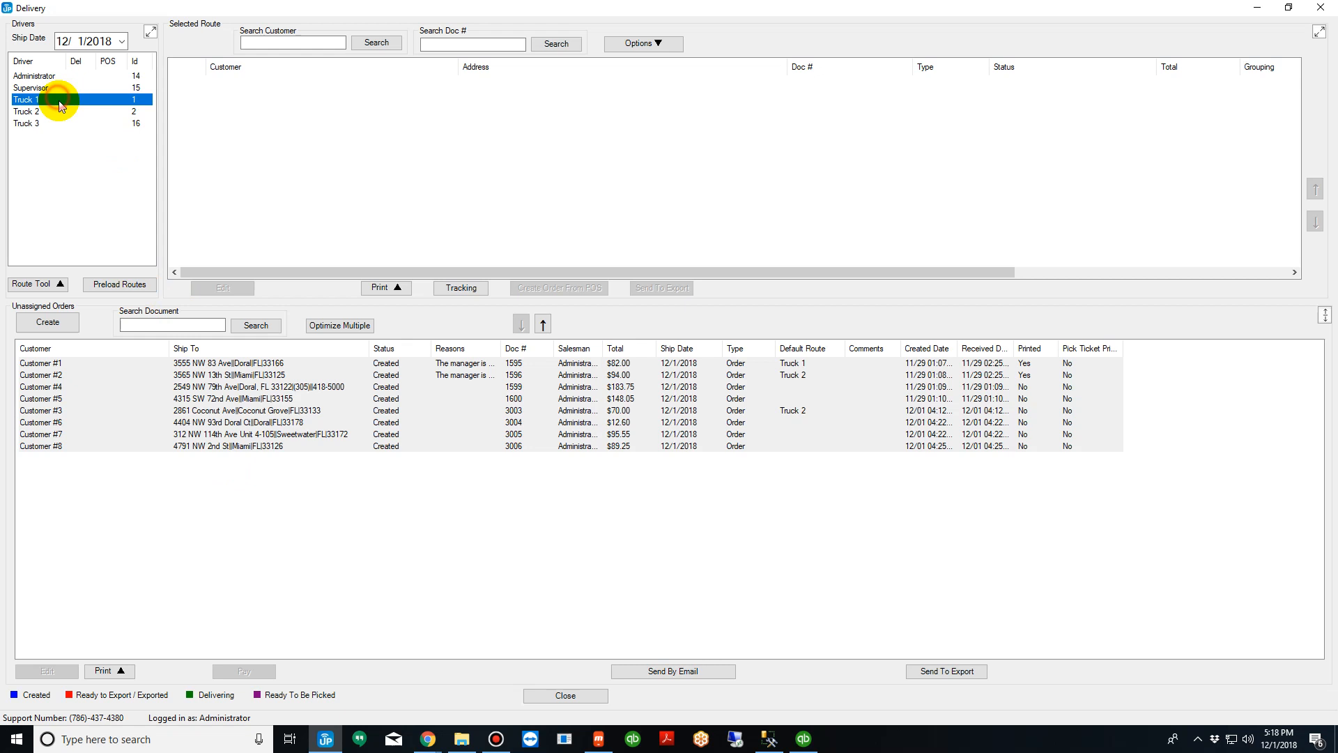
{"action": "left_click", "coordinate": [26, 123]}
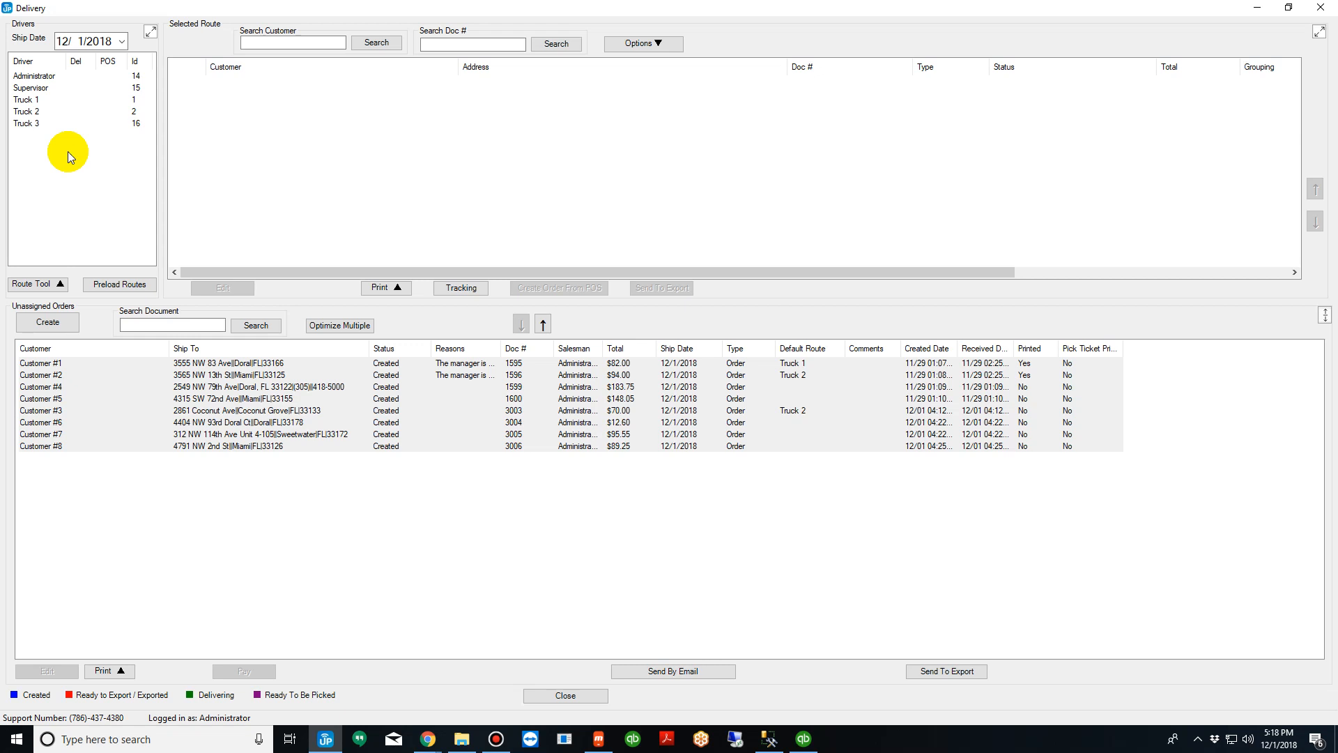
{"action": "mouse_move", "coordinate": [162, 374]}
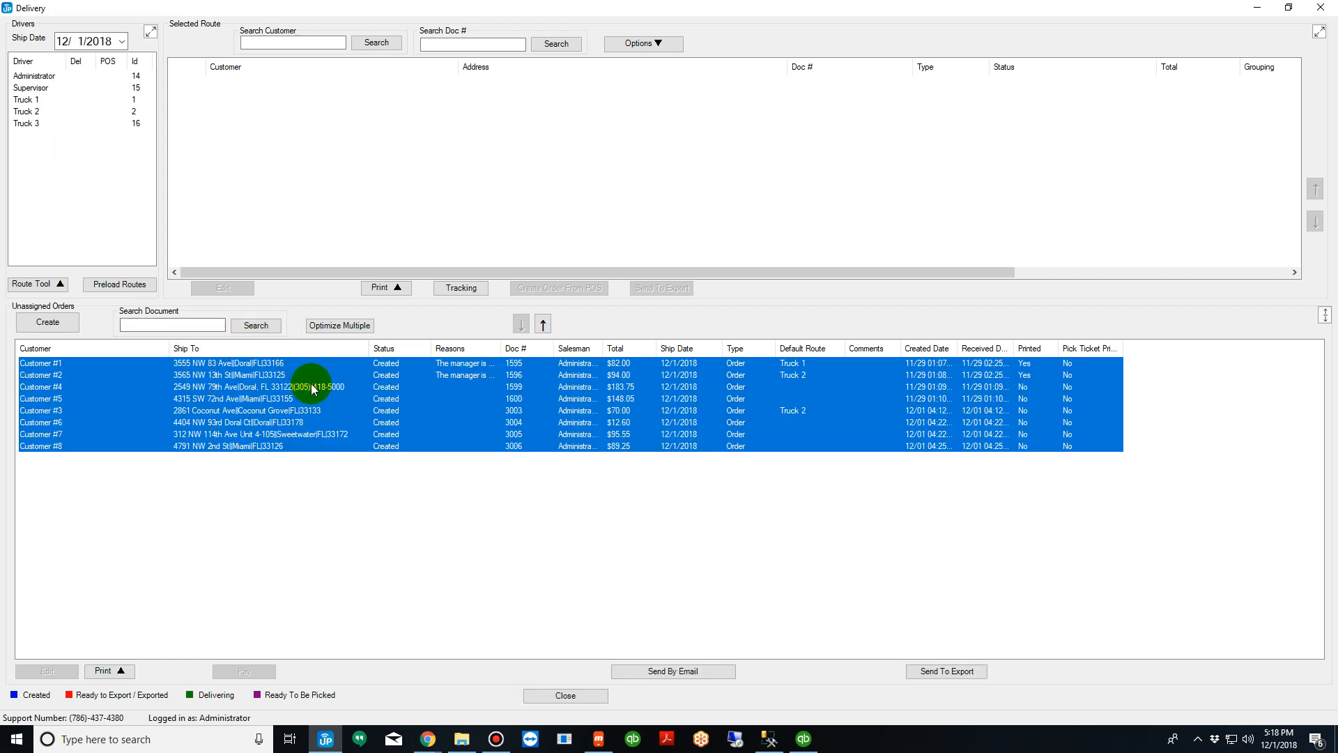
{"action": "mouse_move", "coordinate": [339, 326]}
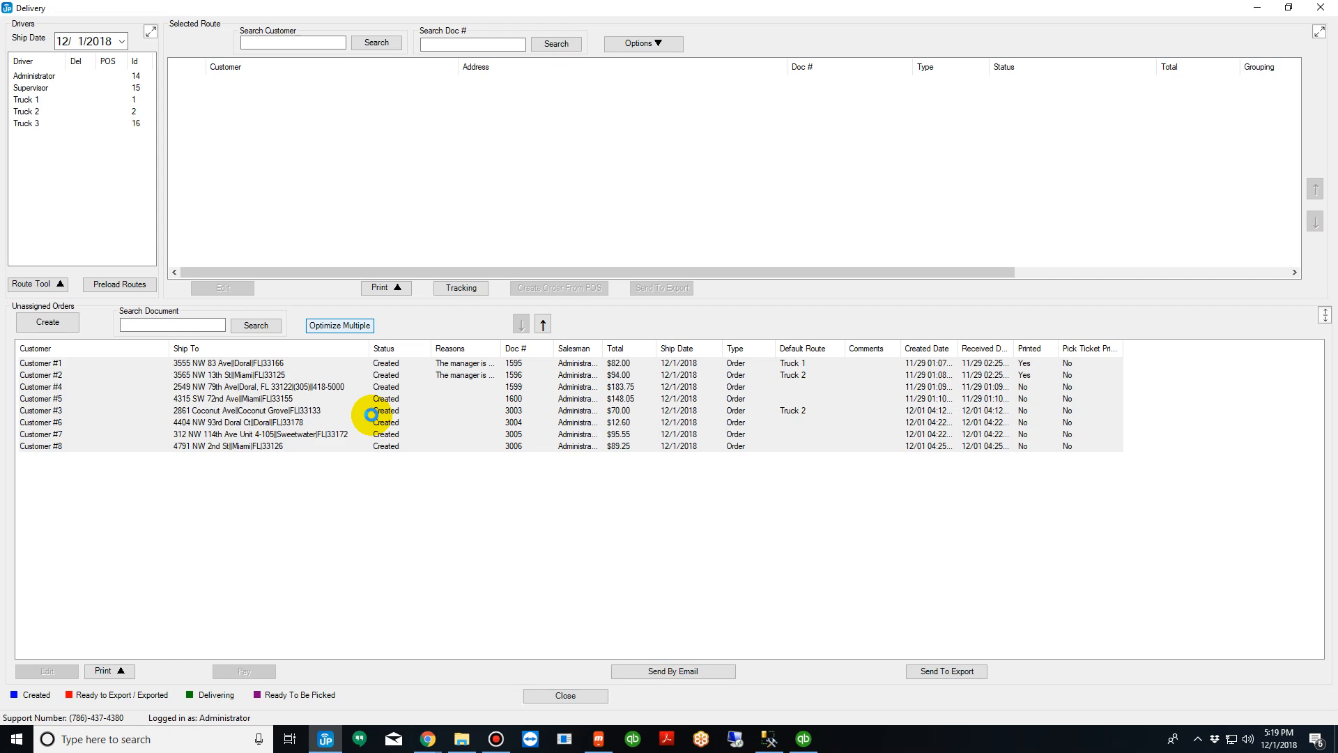
Optimize the eight orders into Doral, Miami North and Miami South routes and inspect each alone on the map.
{"action": "double_click", "coordinate": [370, 411]}
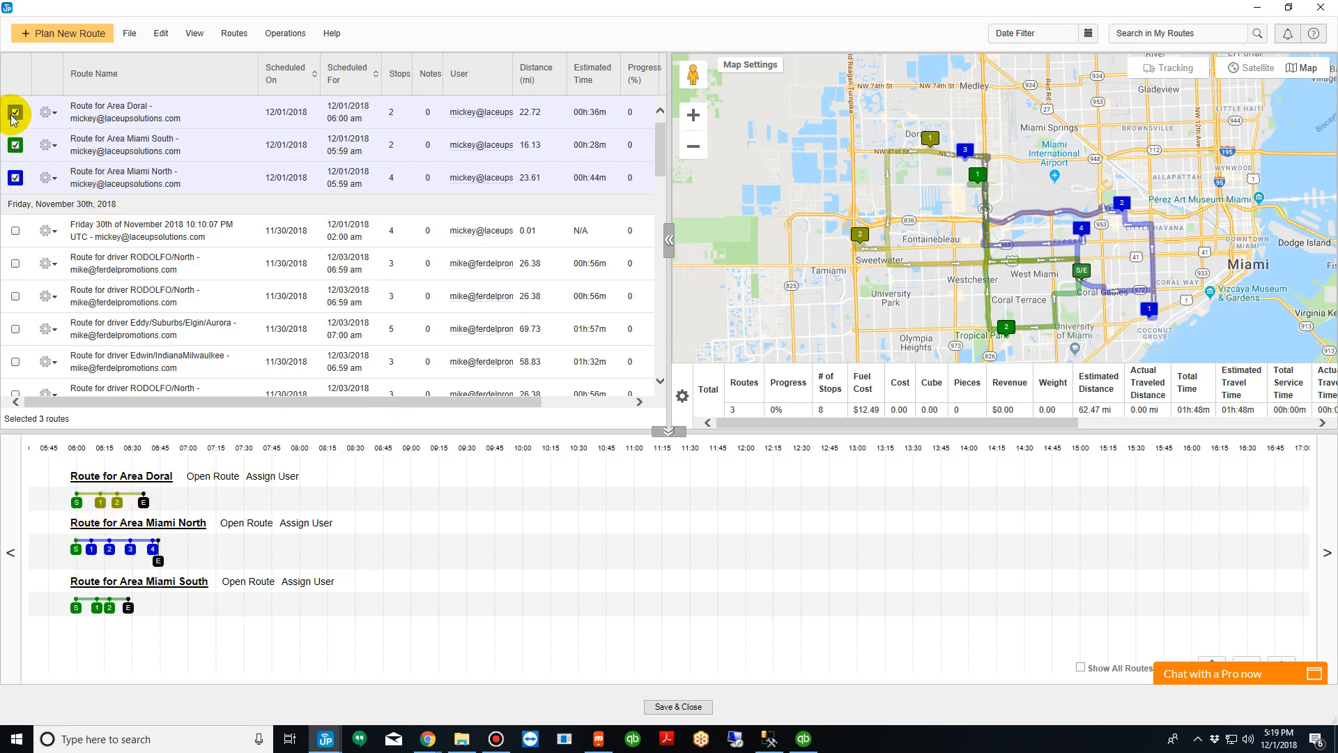
{"action": "left_click", "coordinate": [16, 145]}
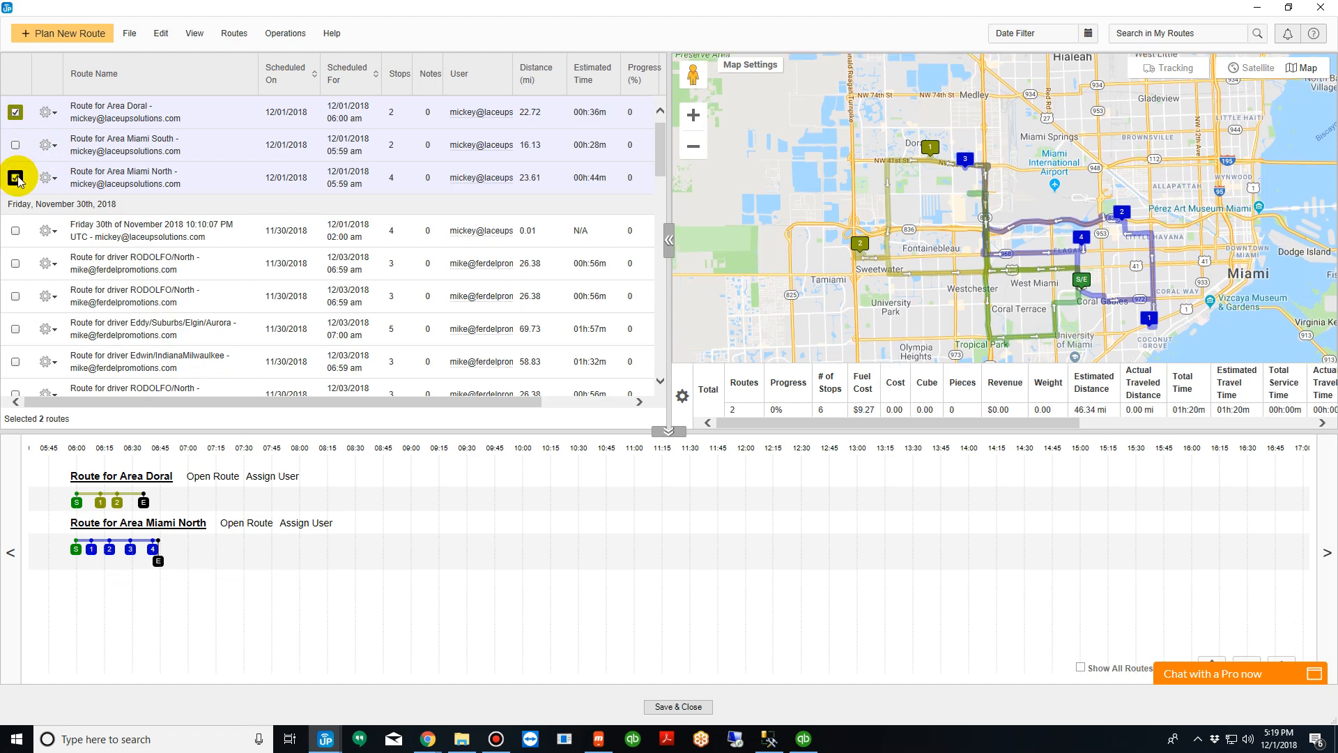
{"action": "left_click", "coordinate": [15, 179]}
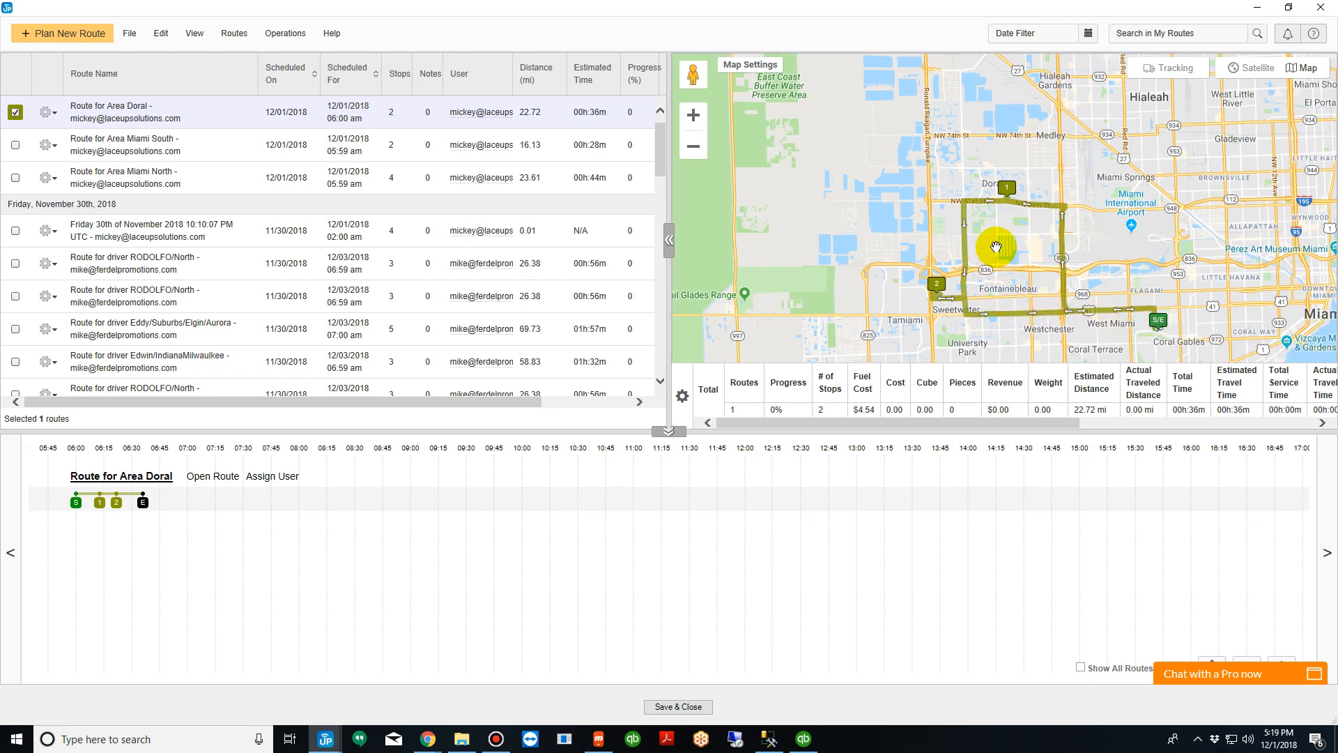
{"action": "mouse_move", "coordinate": [999, 199]}
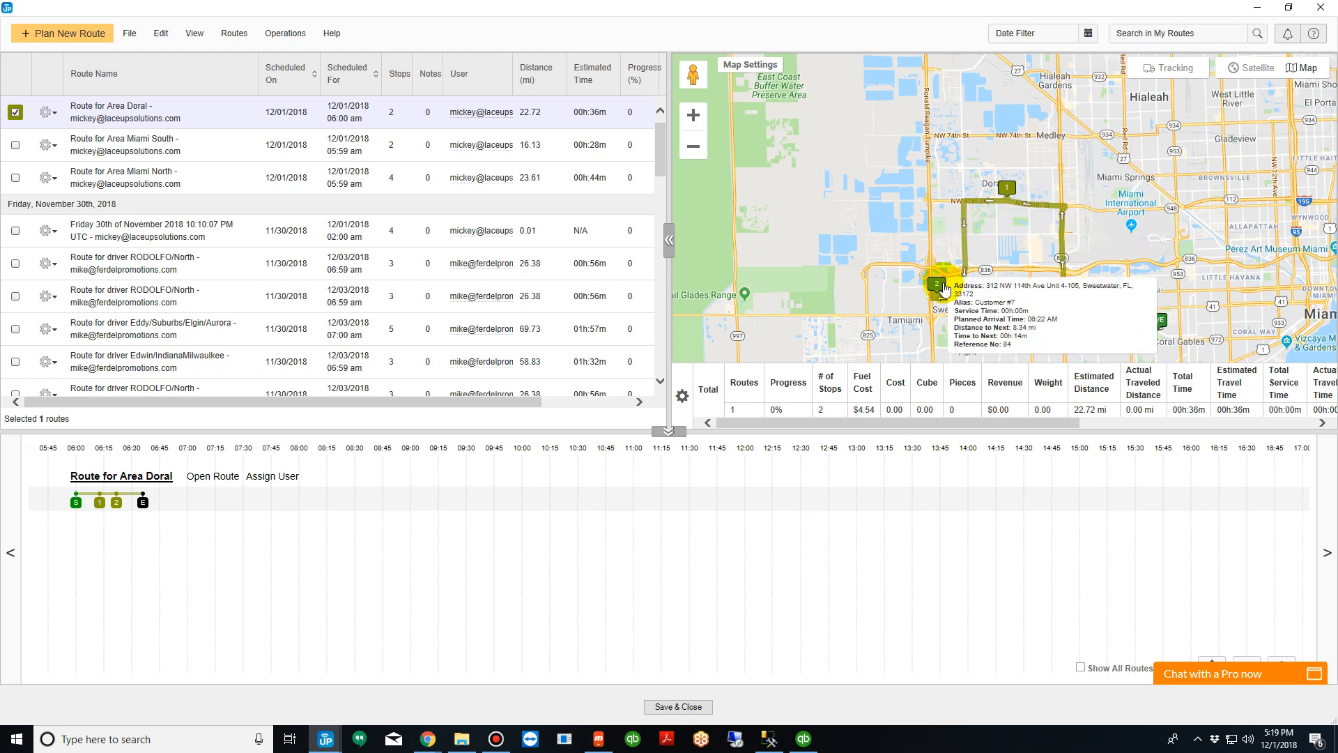
{"action": "left_click", "coordinate": [17, 111]}
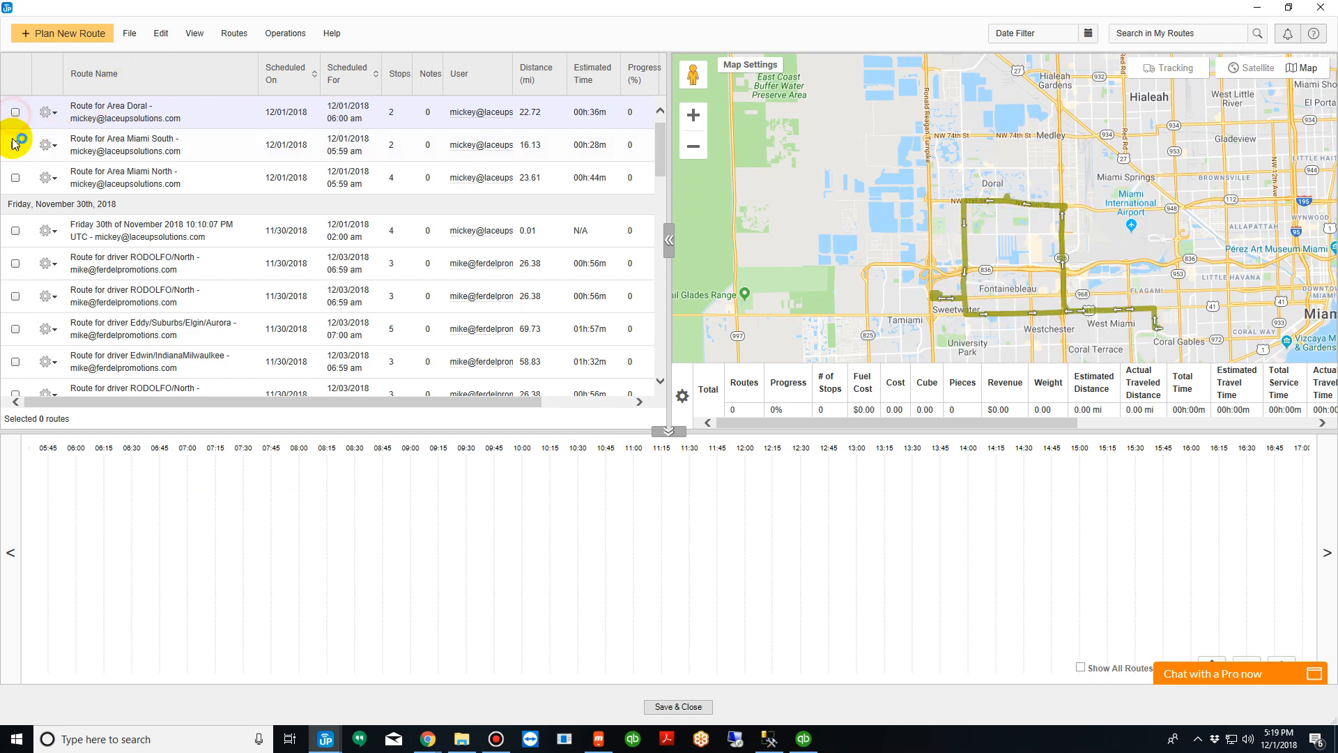
{"action": "left_click", "coordinate": [14, 143]}
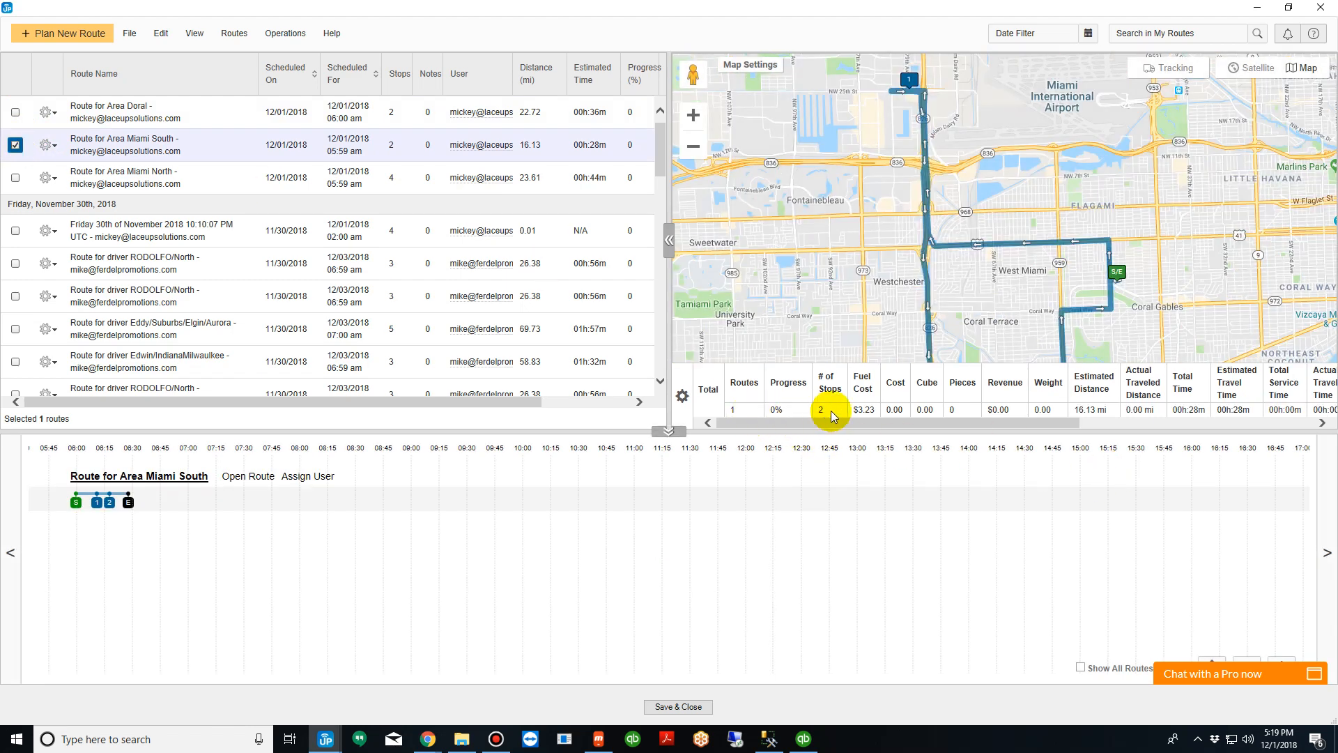
{"action": "mouse_move", "coordinate": [1073, 409]}
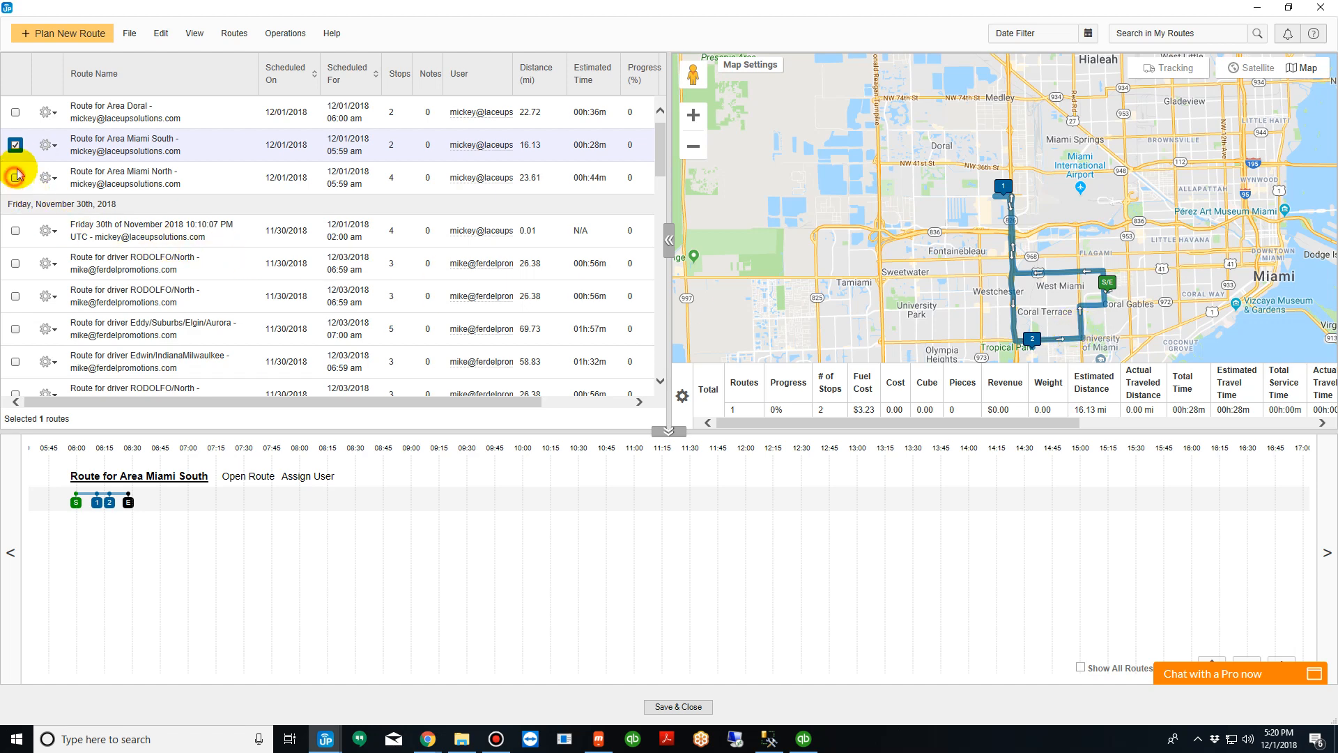
Display all three routes, move one Miami North stop onto Doral, and save the routes back to LaceUp.
{"action": "left_click", "coordinate": [17, 178]}
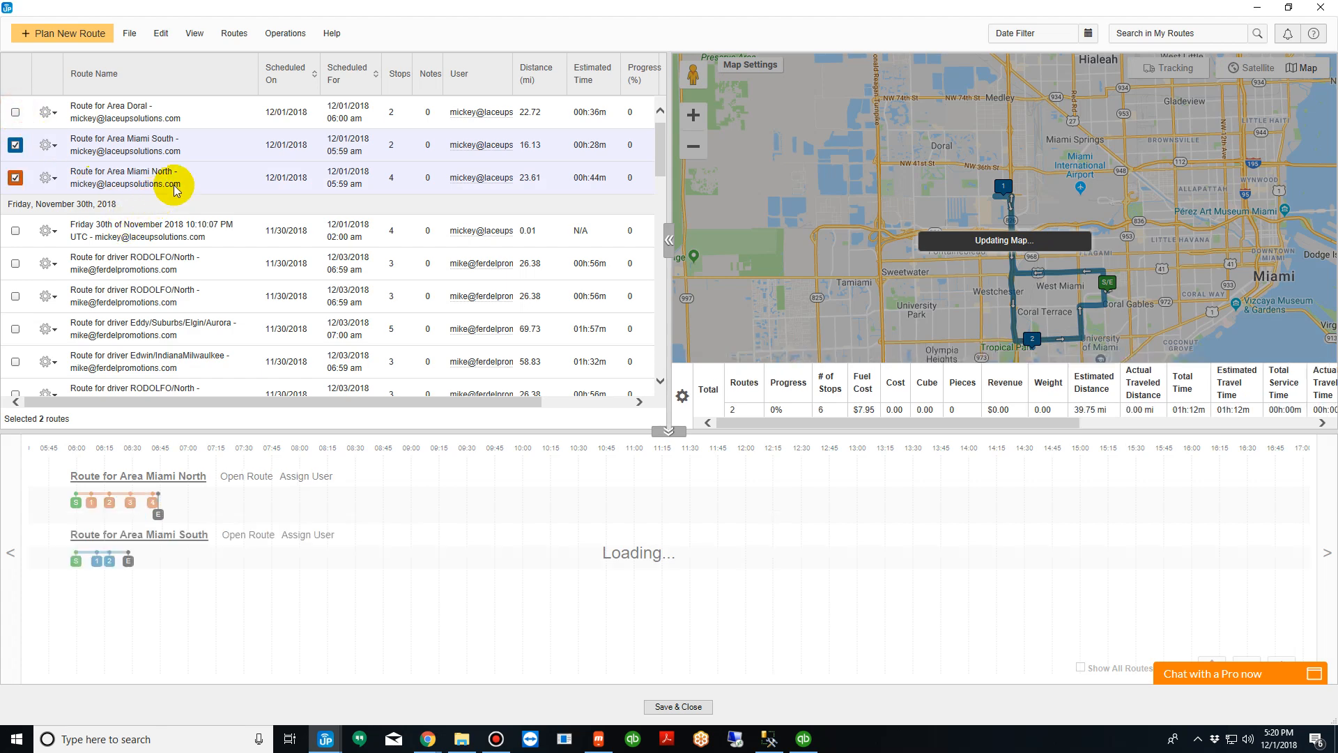
{"action": "left_click", "coordinate": [15, 111]}
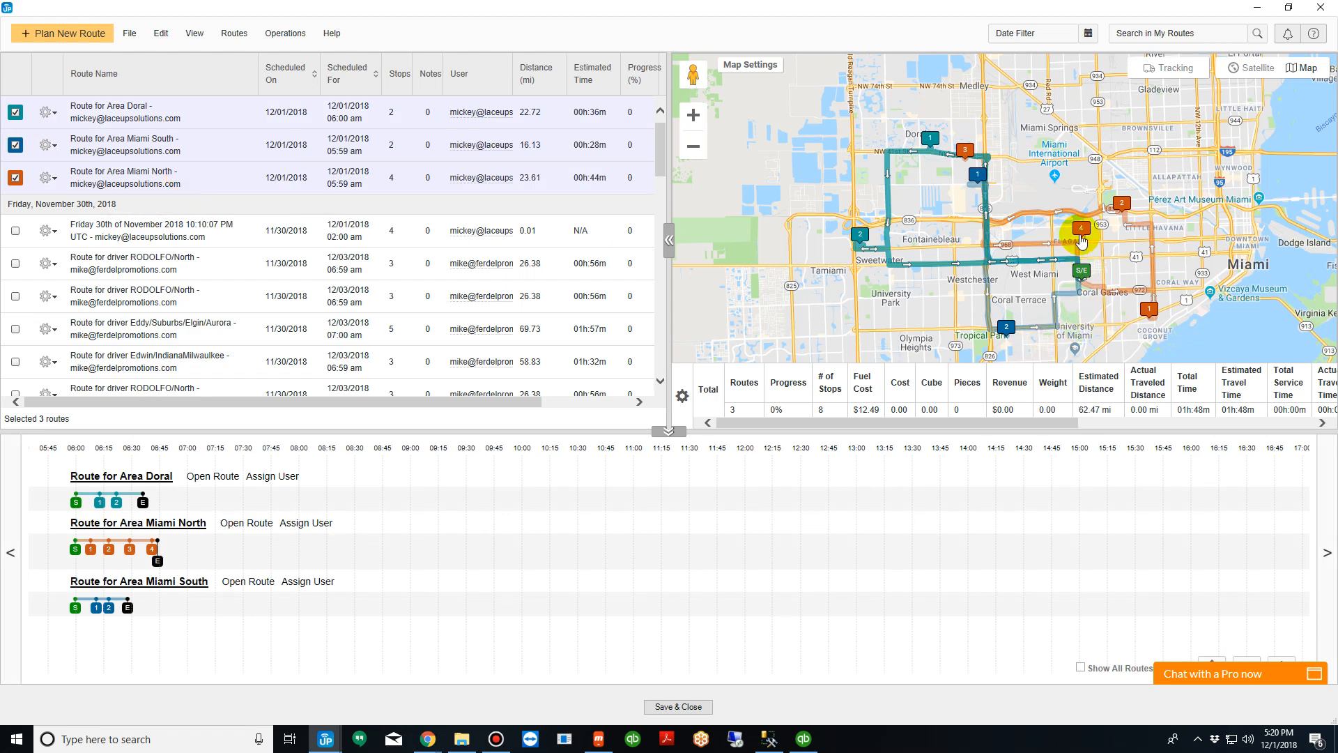
{"action": "mouse_move", "coordinate": [1080, 229]}
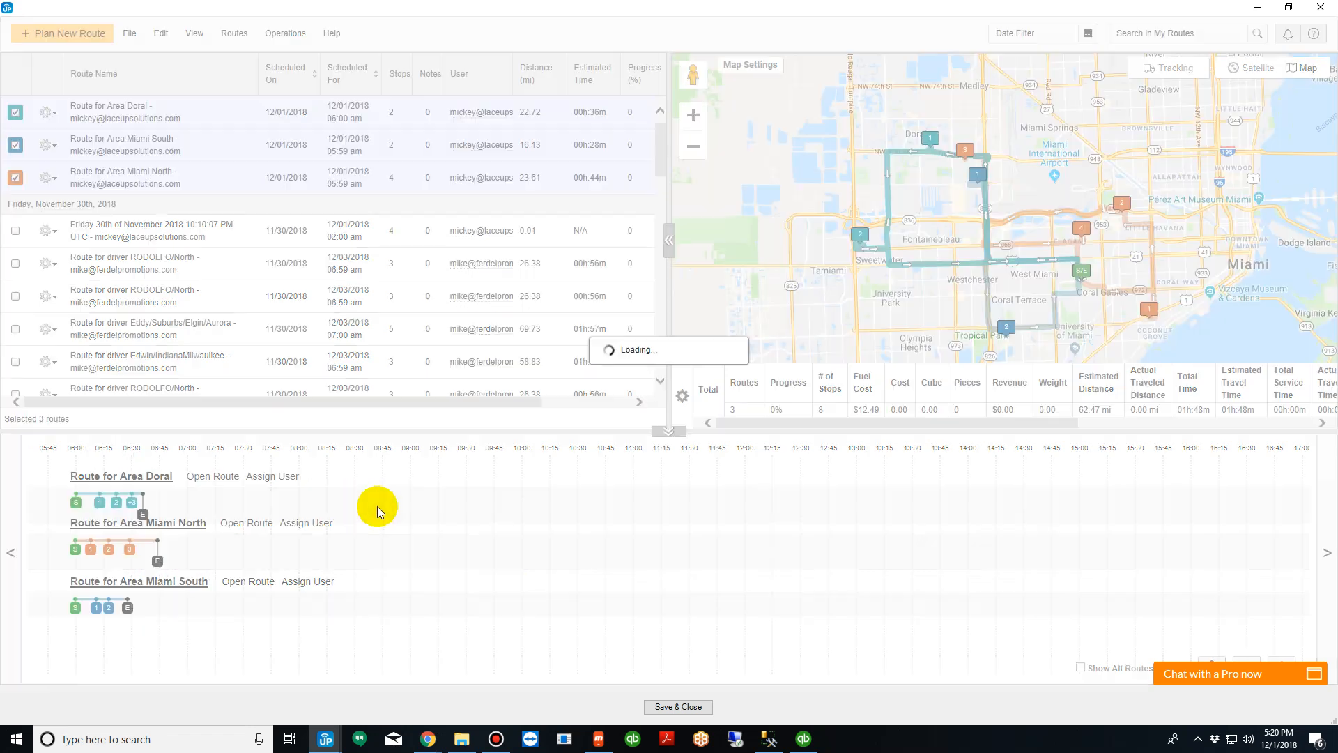
{"action": "mouse_move", "coordinate": [641, 615]}
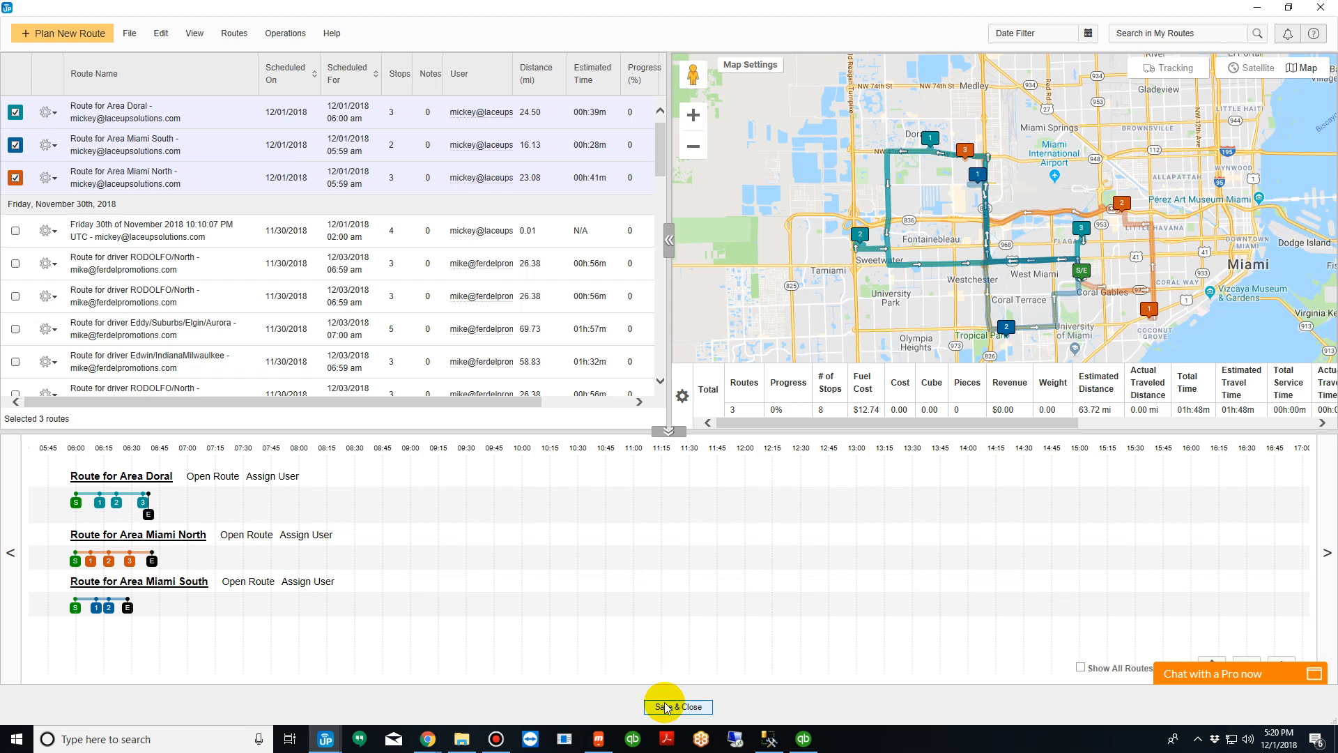
{"action": "left_click", "coordinate": [677, 707]}
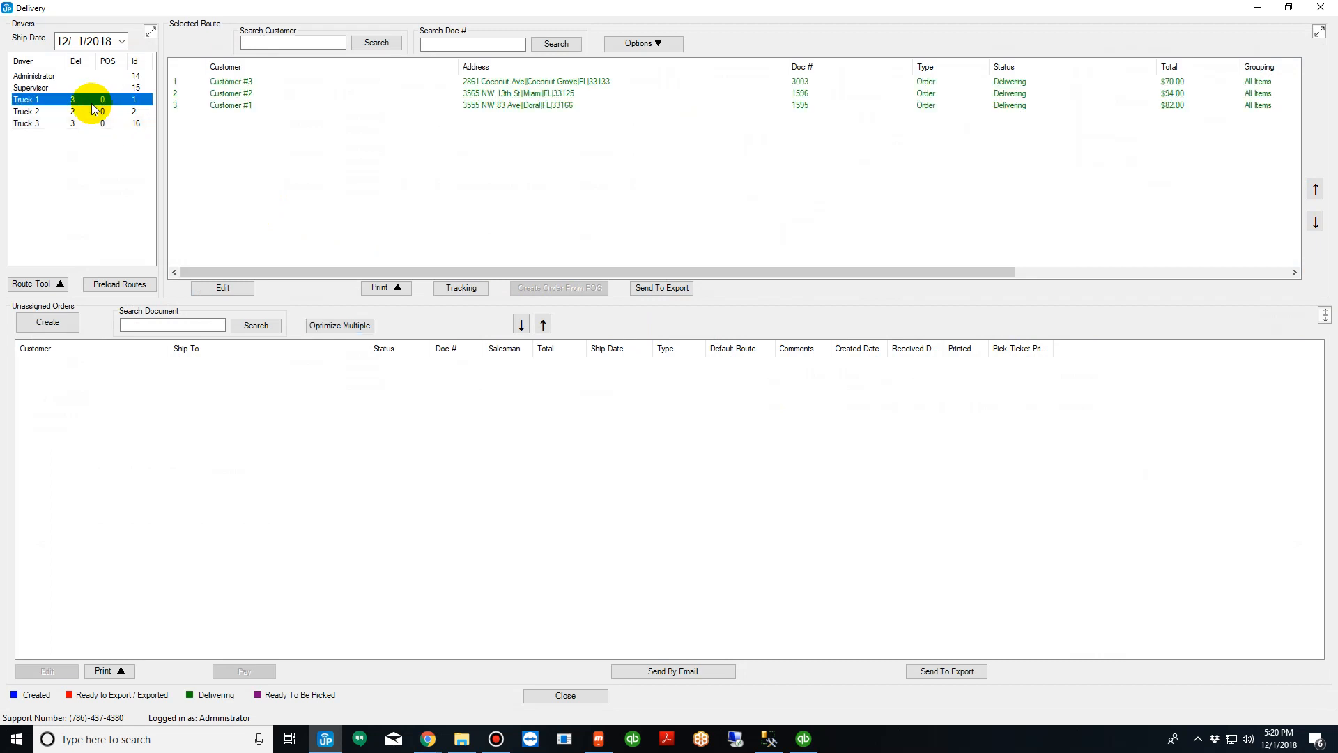
Select Truck 1 to show its three delivering orders and bring up its print options.
{"action": "left_click", "coordinate": [23, 134]}
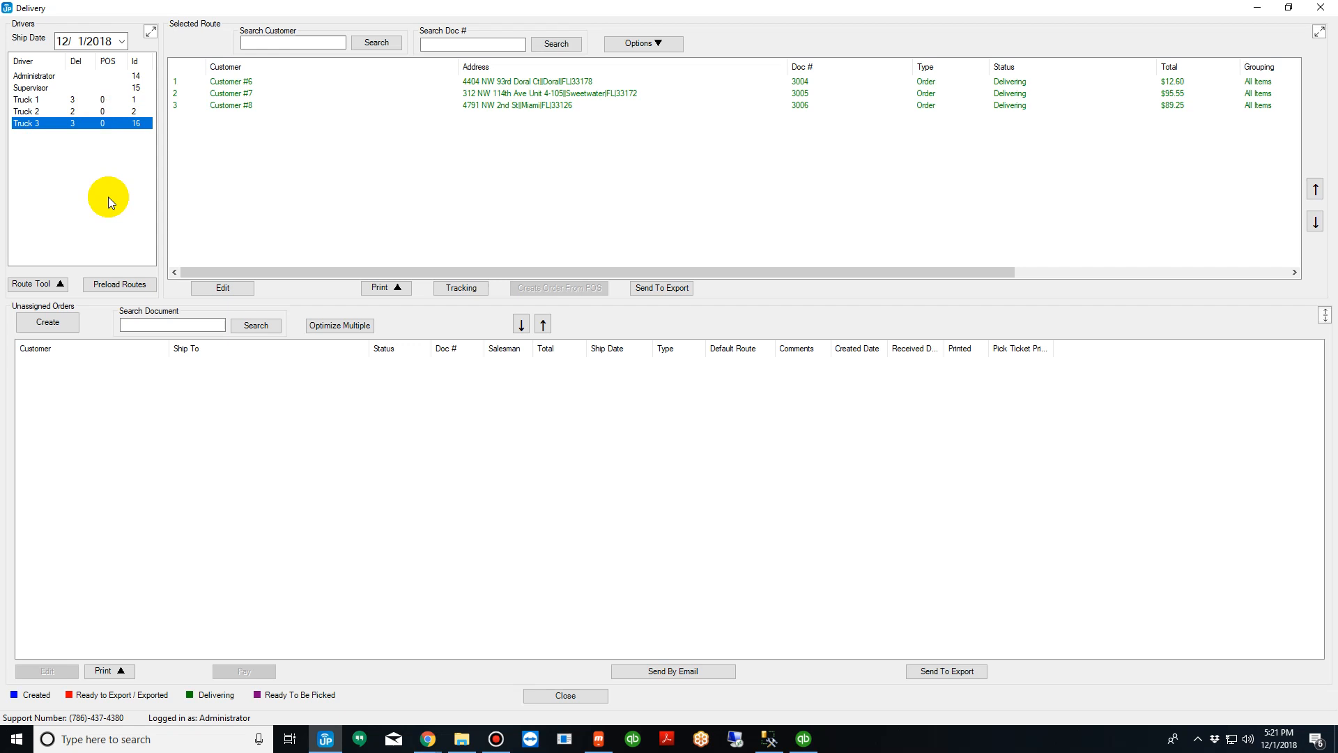
{"action": "mouse_move", "coordinate": [96, 155]}
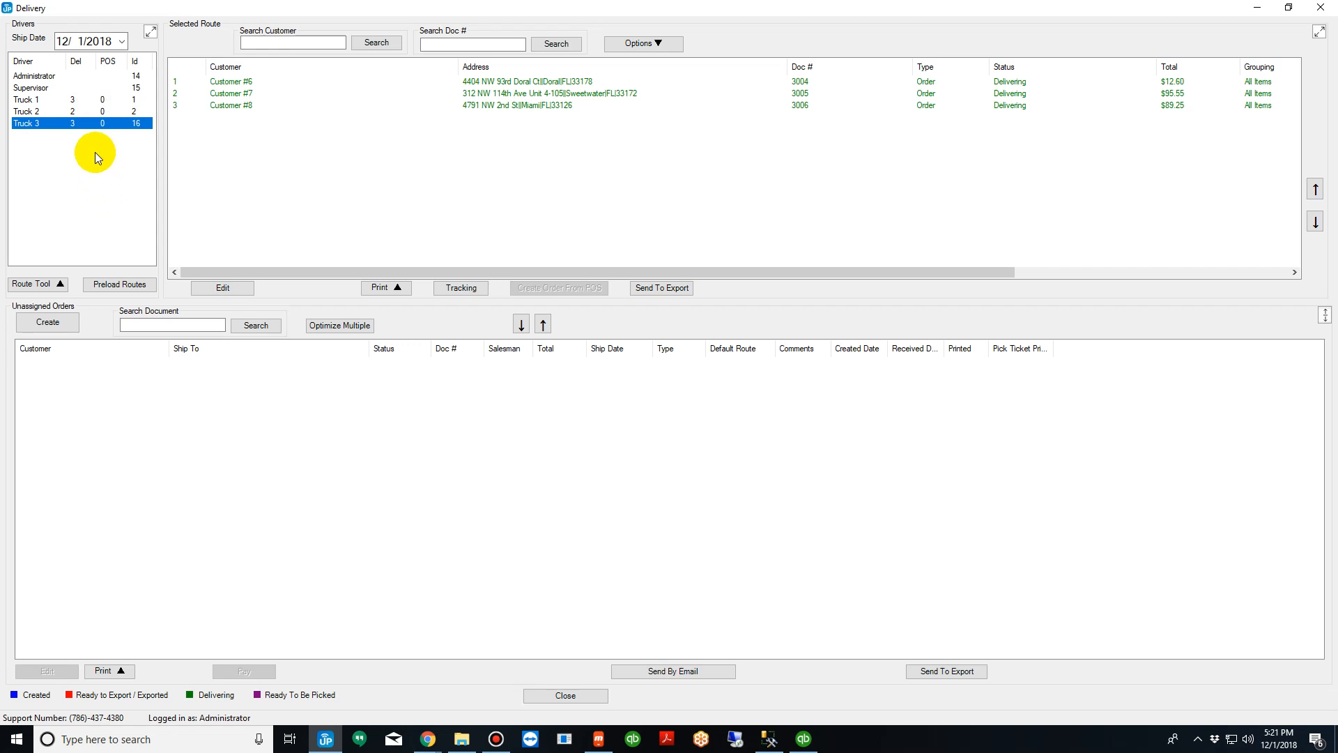
{"action": "left_click", "coordinate": [77, 92]}
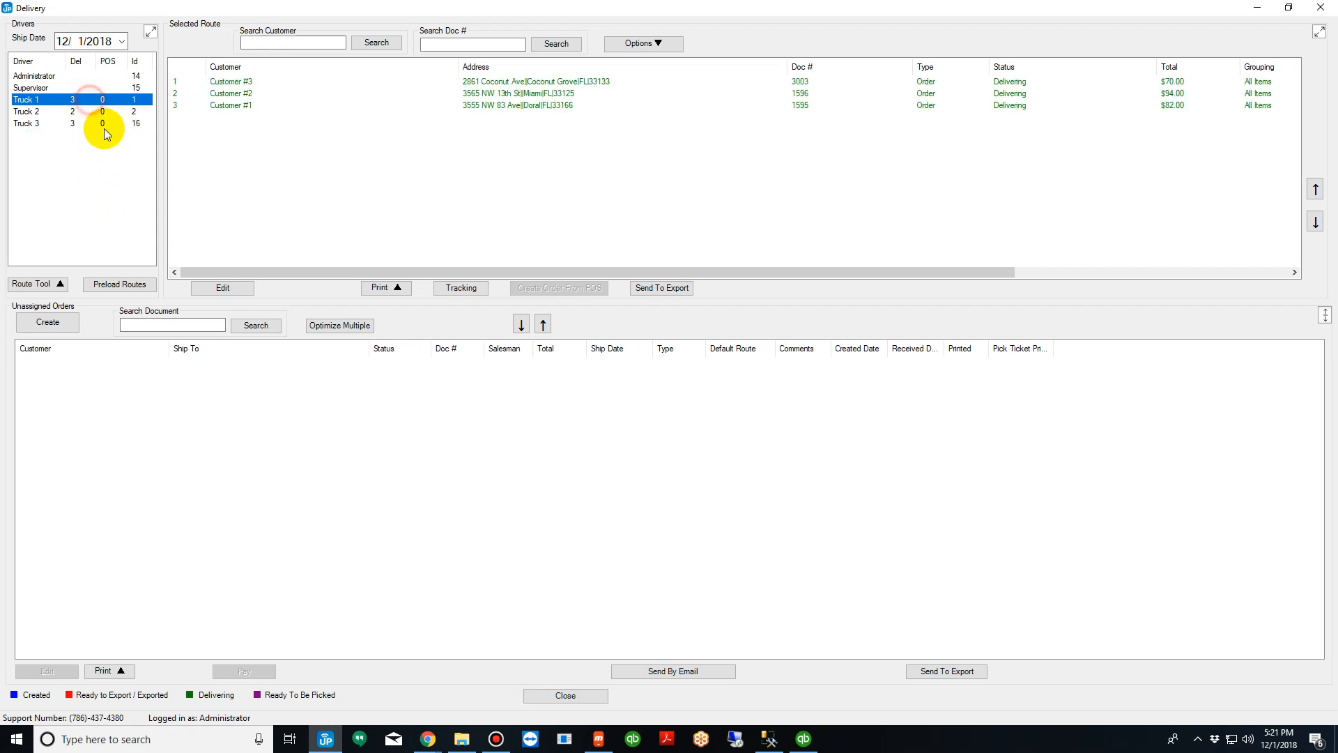
{"action": "mouse_move", "coordinate": [235, 169]}
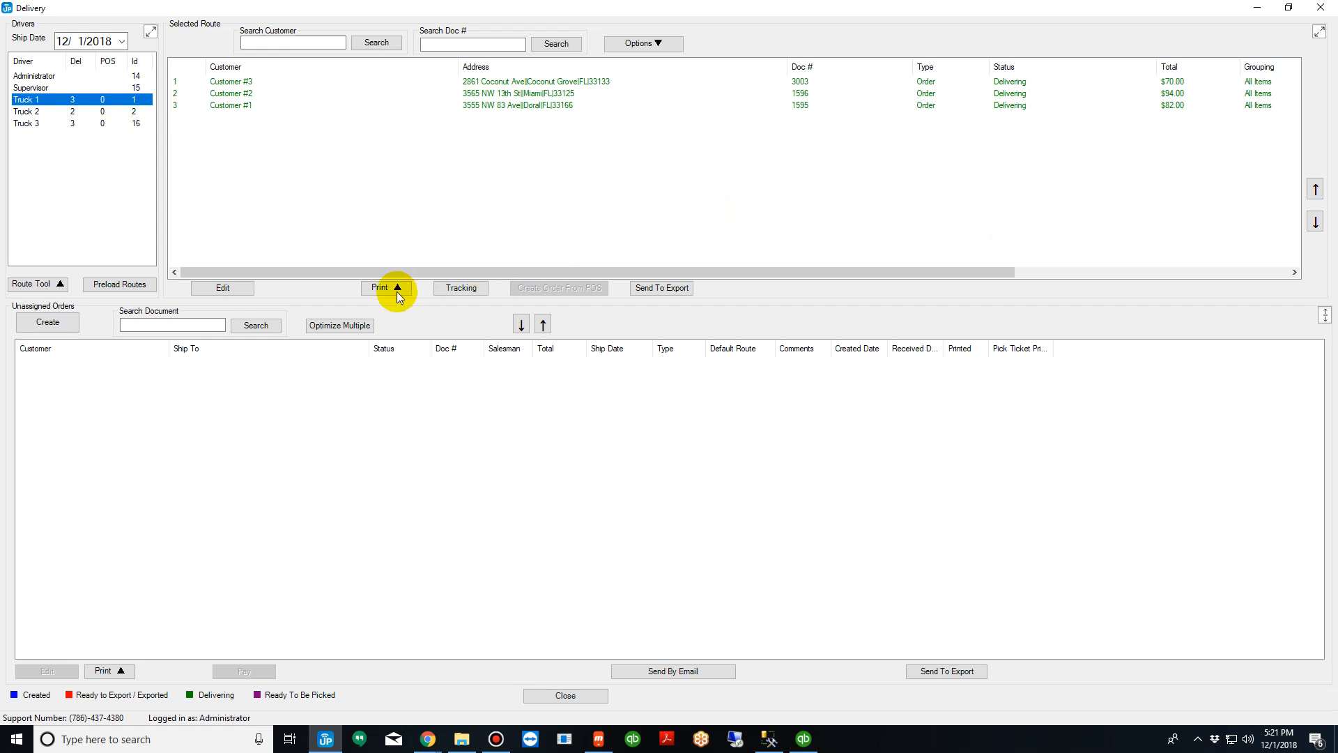
{"action": "left_click", "coordinate": [379, 287]}
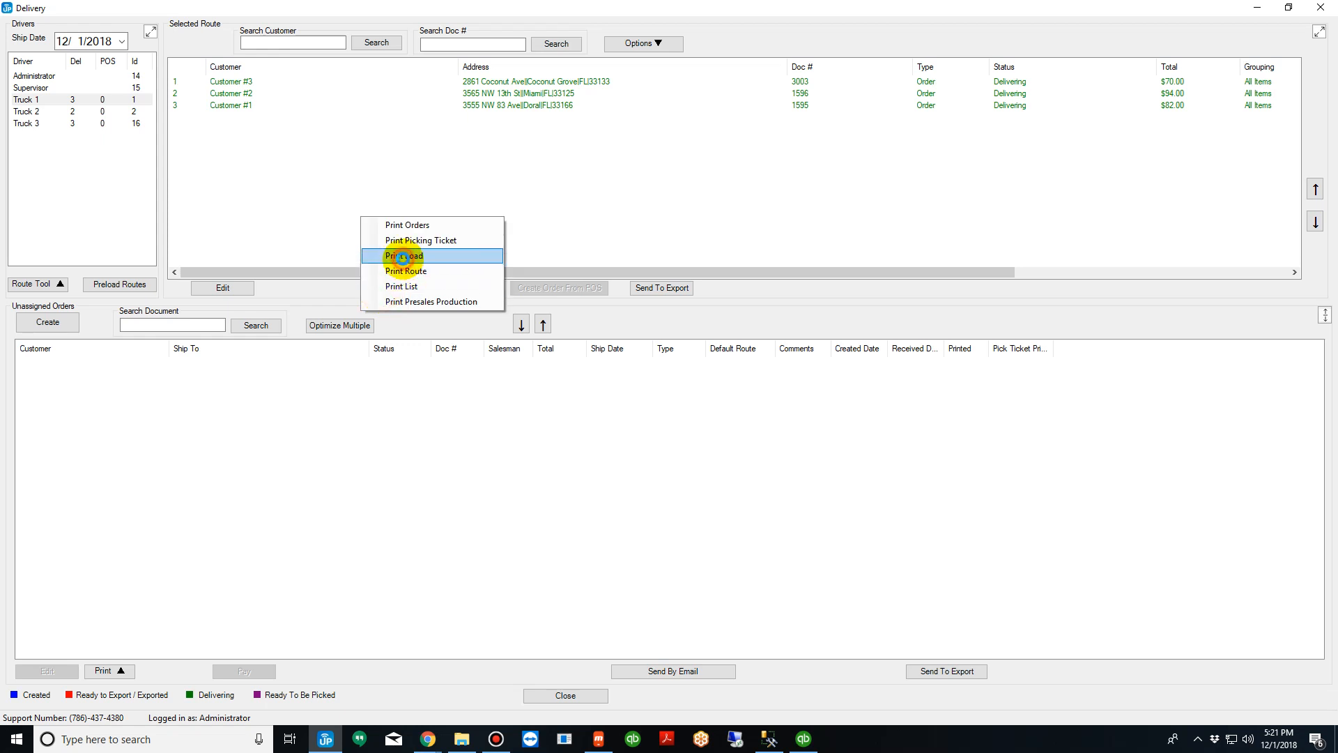
{"action": "mouse_move", "coordinate": [397, 284]}
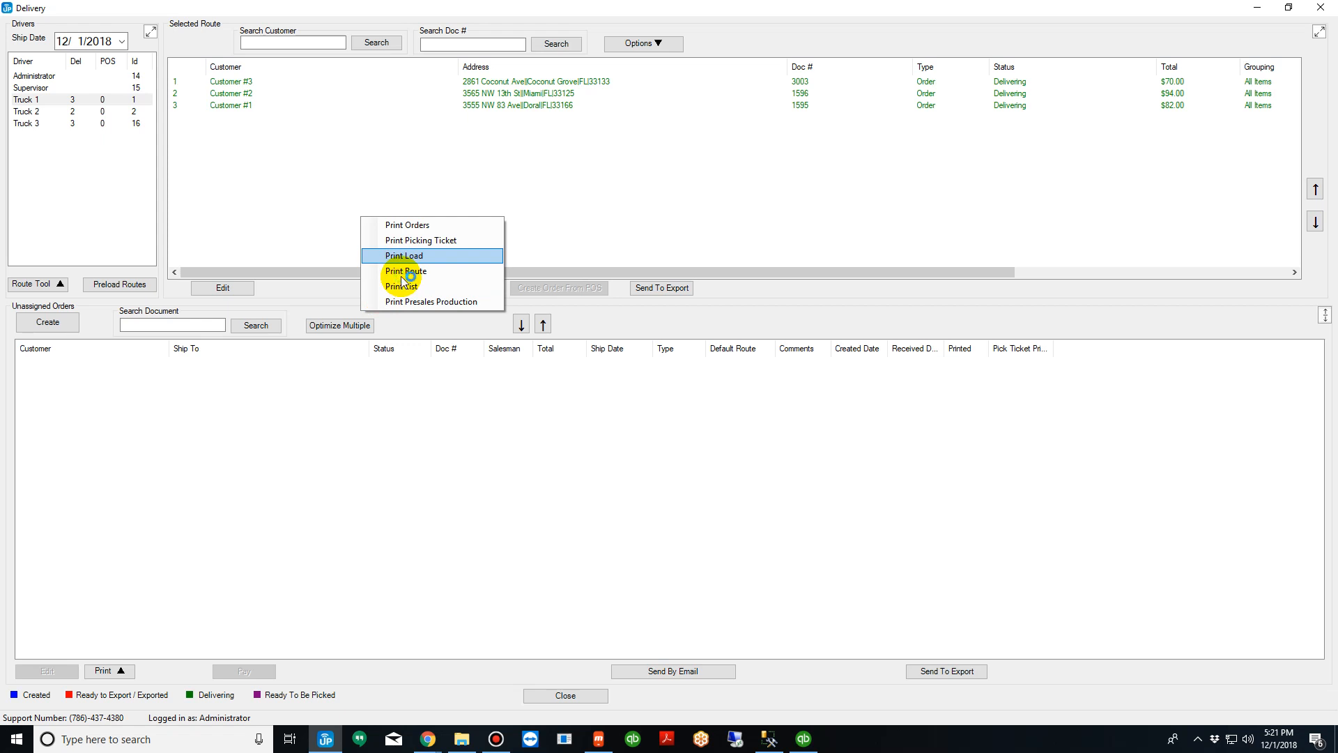
Generate and close Truck 1's load sheet, then its pre-sales production report.
{"action": "left_click", "coordinate": [403, 255]}
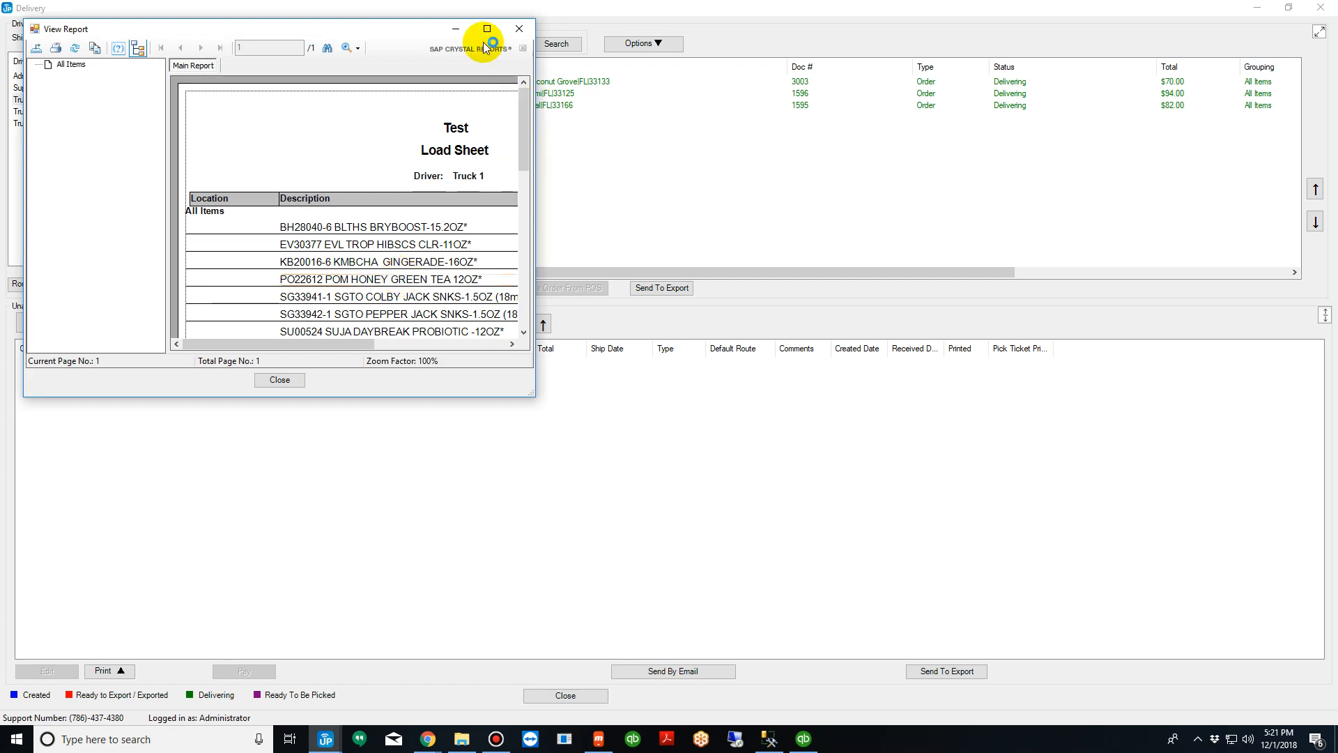
{"action": "left_click", "coordinate": [488, 28]}
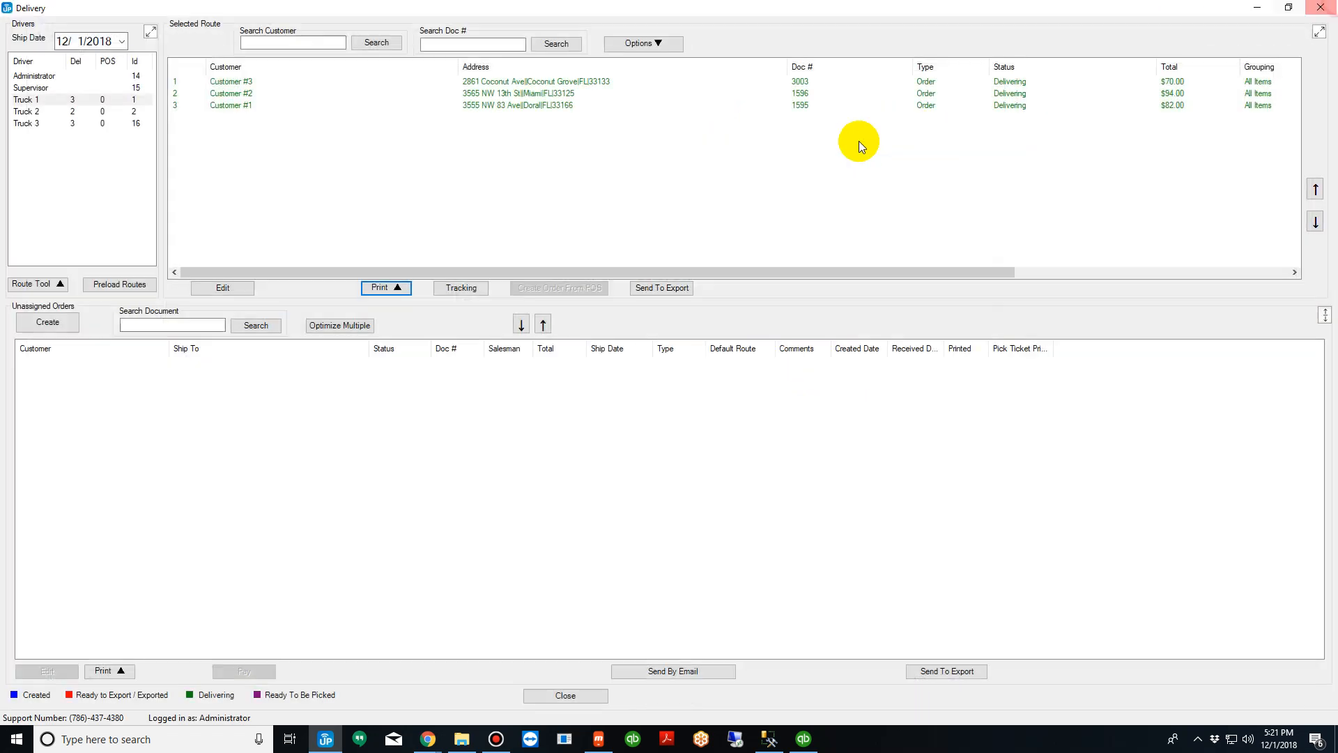
{"action": "left_click", "coordinate": [379, 287]}
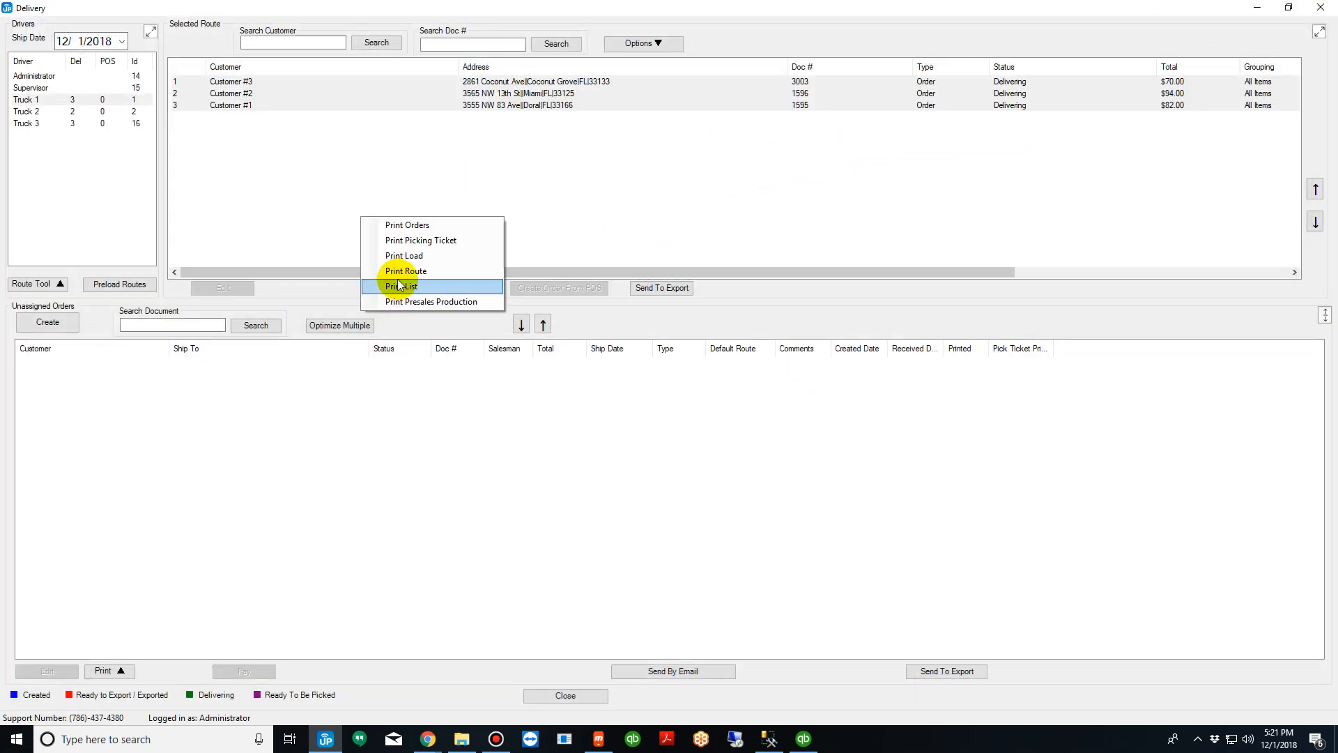
{"action": "mouse_move", "coordinate": [415, 226]}
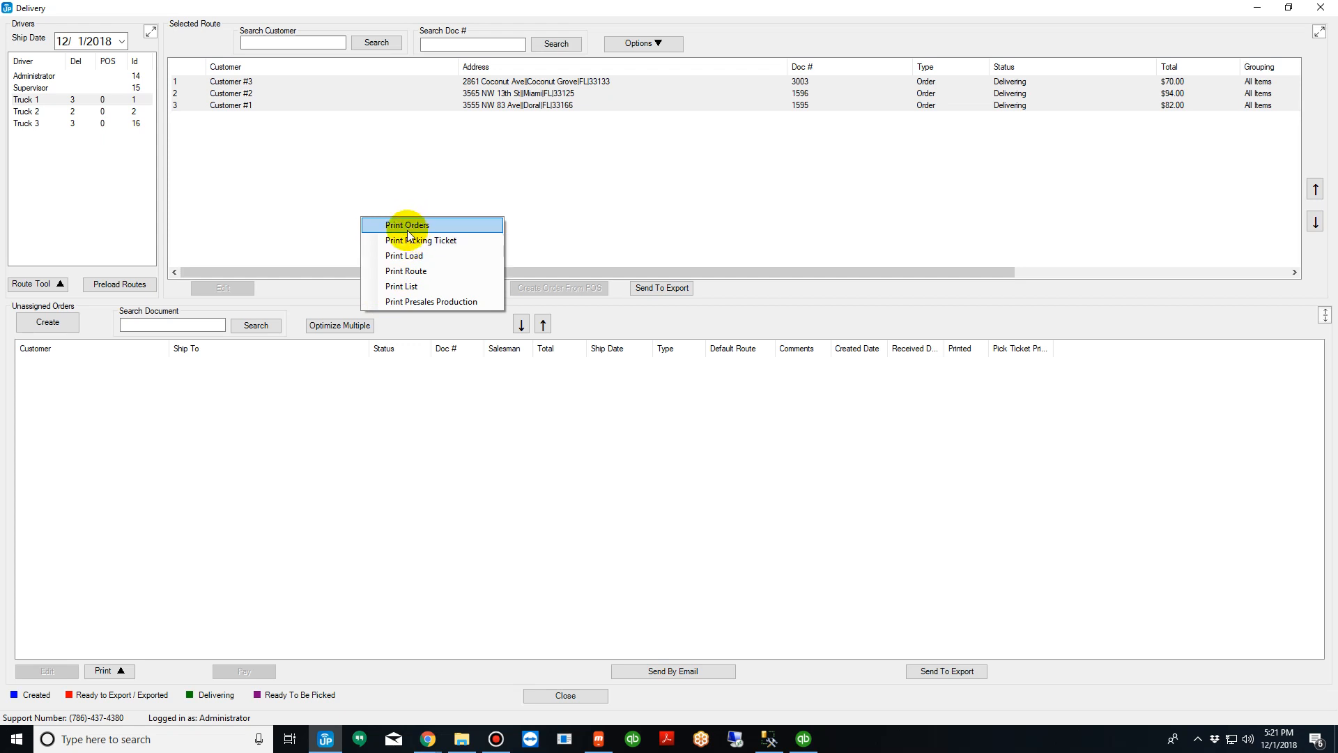
{"action": "mouse_move", "coordinate": [451, 301]}
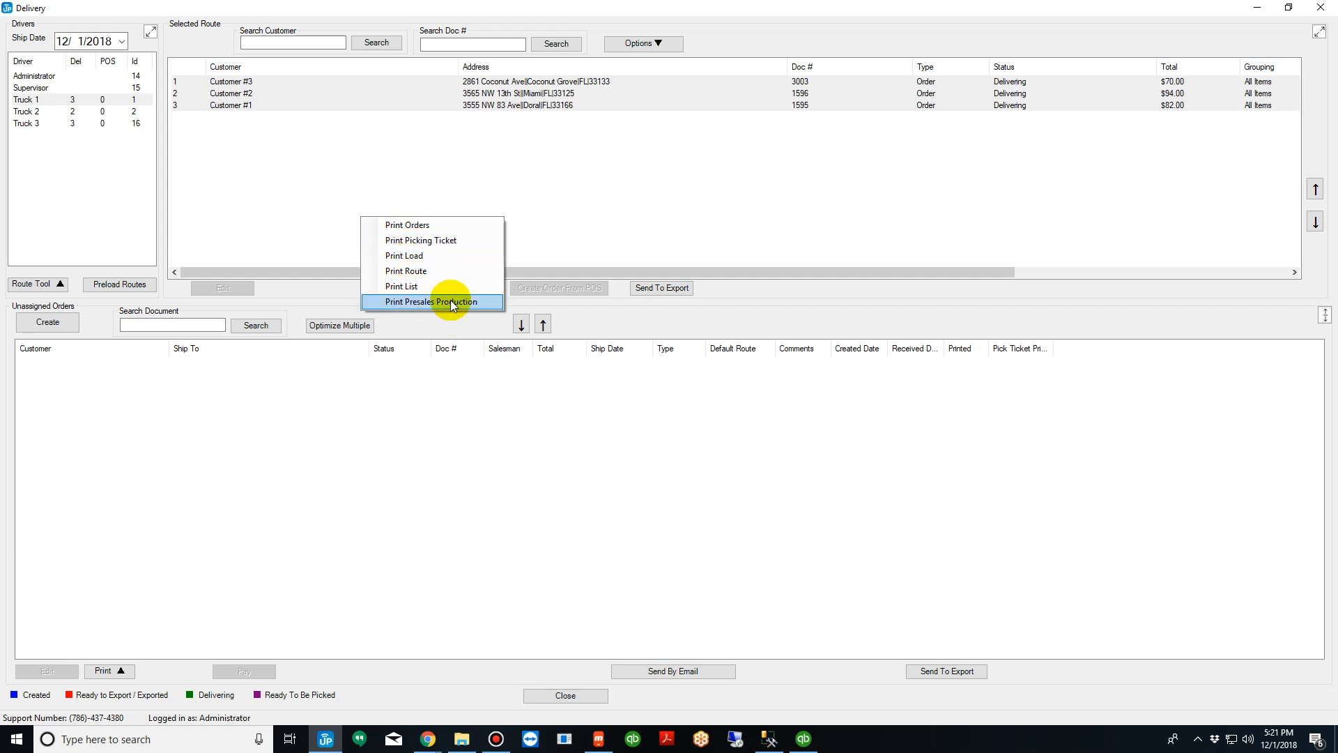
{"action": "left_click", "coordinate": [432, 301]}
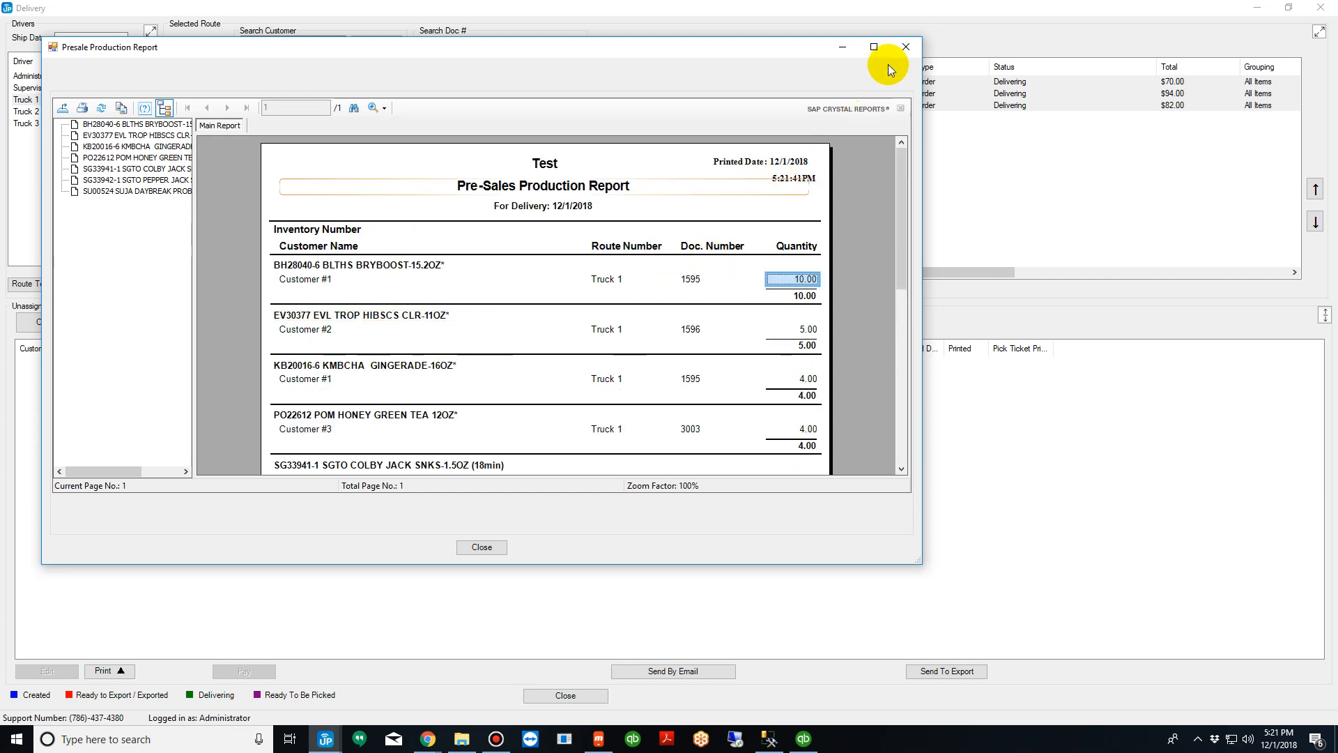
{"action": "left_click", "coordinate": [905, 46]}
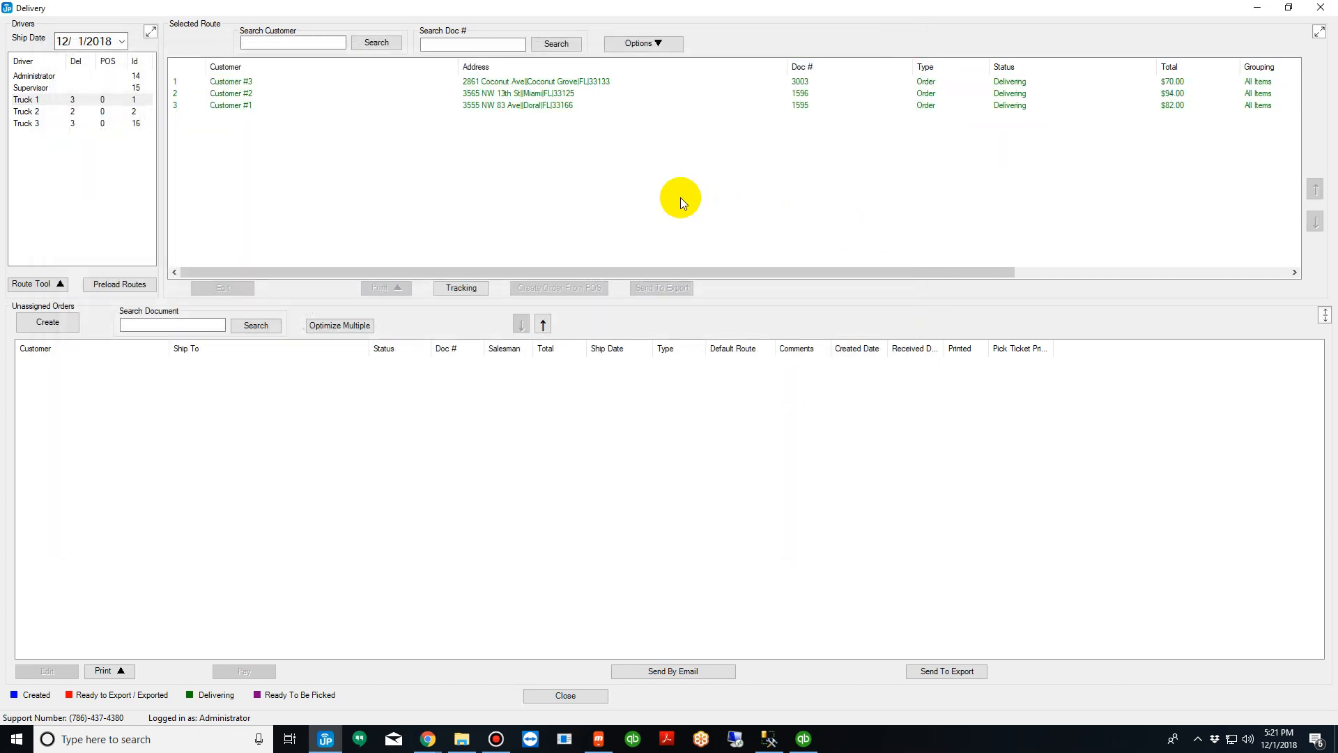
{"action": "mouse_move", "coordinate": [697, 169]}
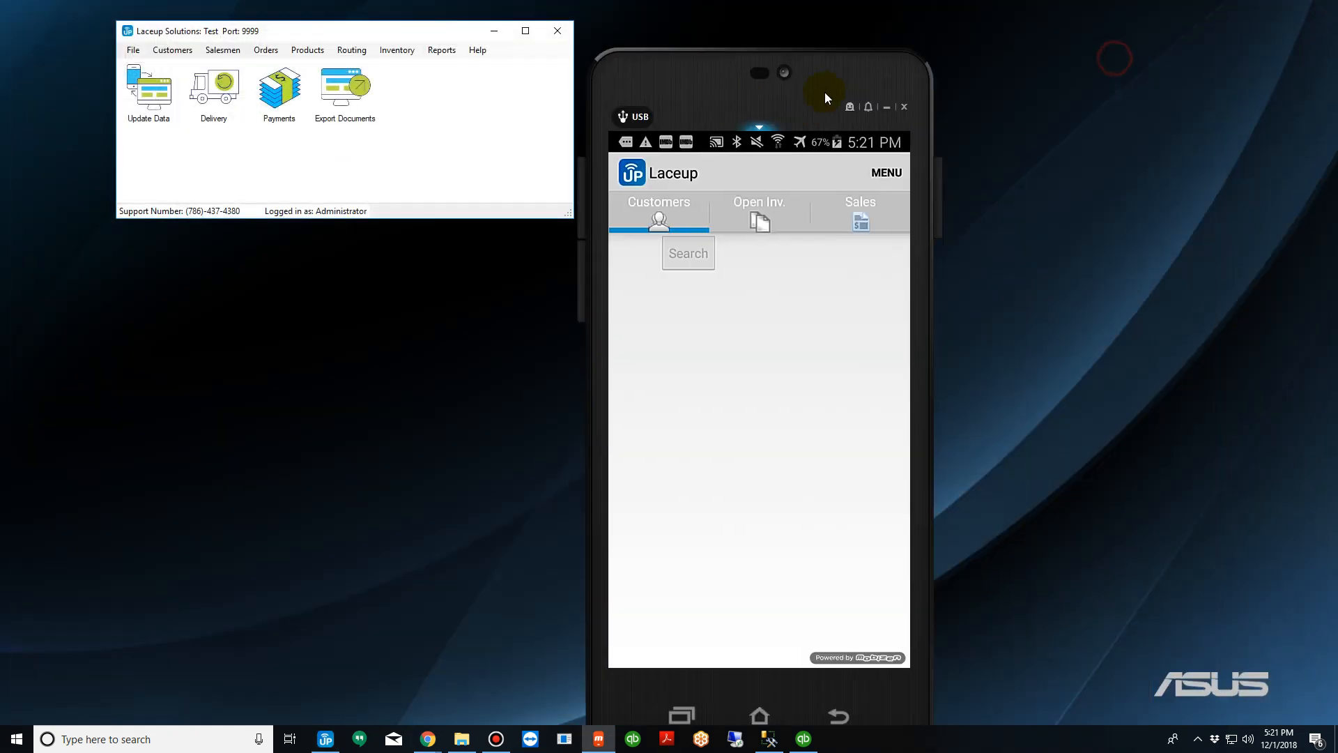
Sync the handheld from the server and return to the Customers list showing Customers #3, #2 and #1.
{"action": "left_click", "coordinate": [886, 173]}
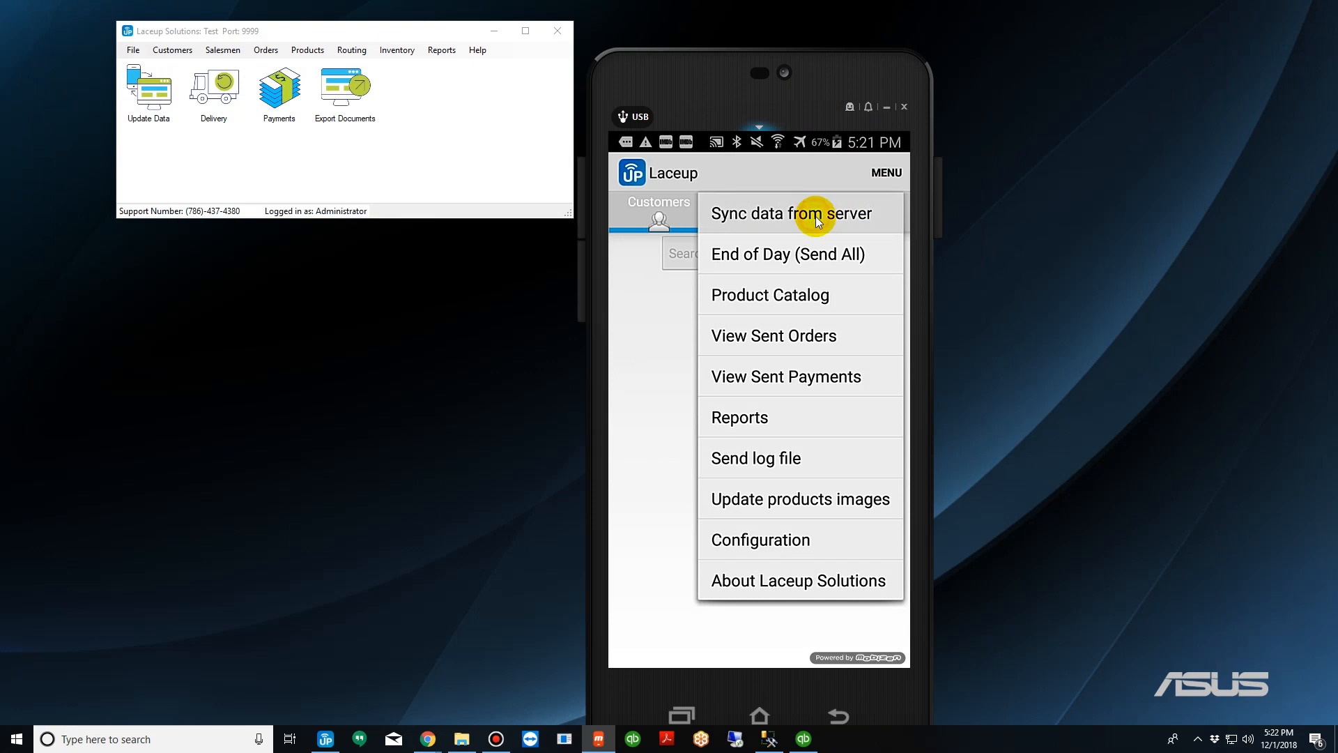
{"action": "left_click", "coordinate": [816, 214]}
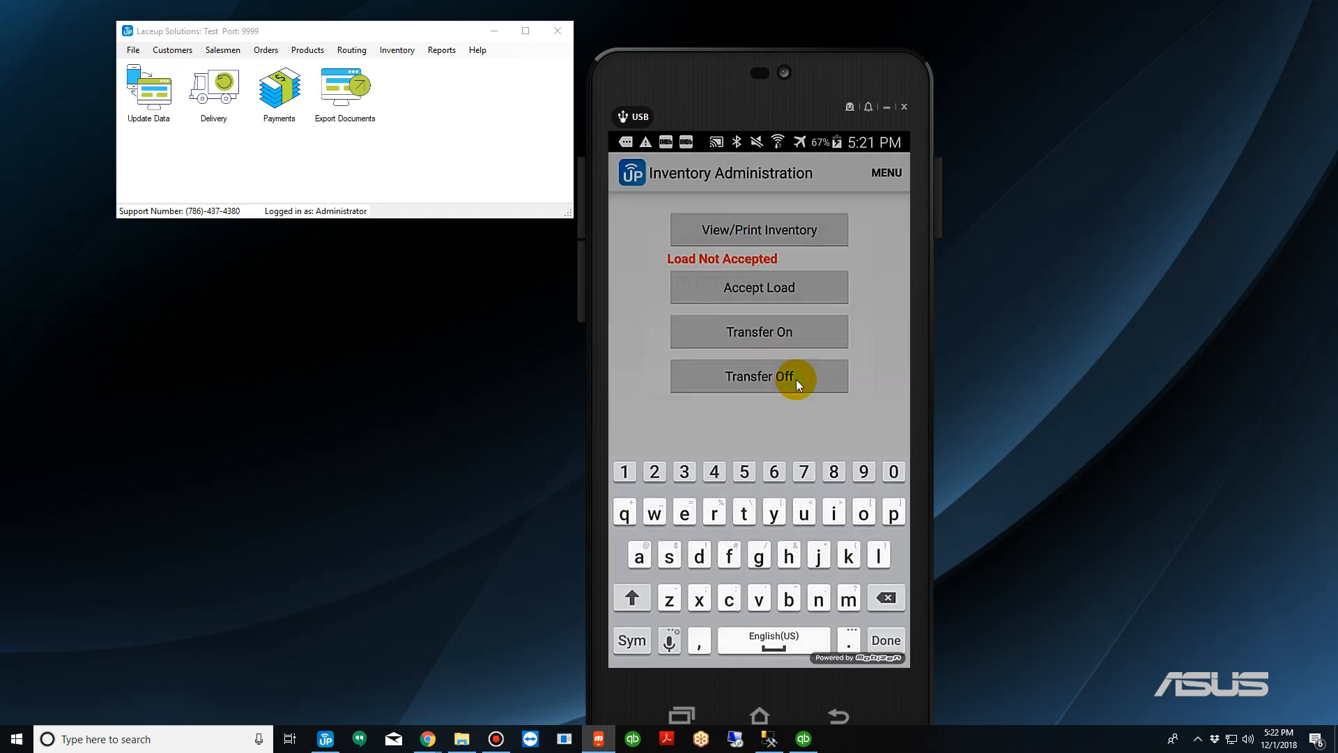
{"action": "left_click", "coordinate": [760, 287]}
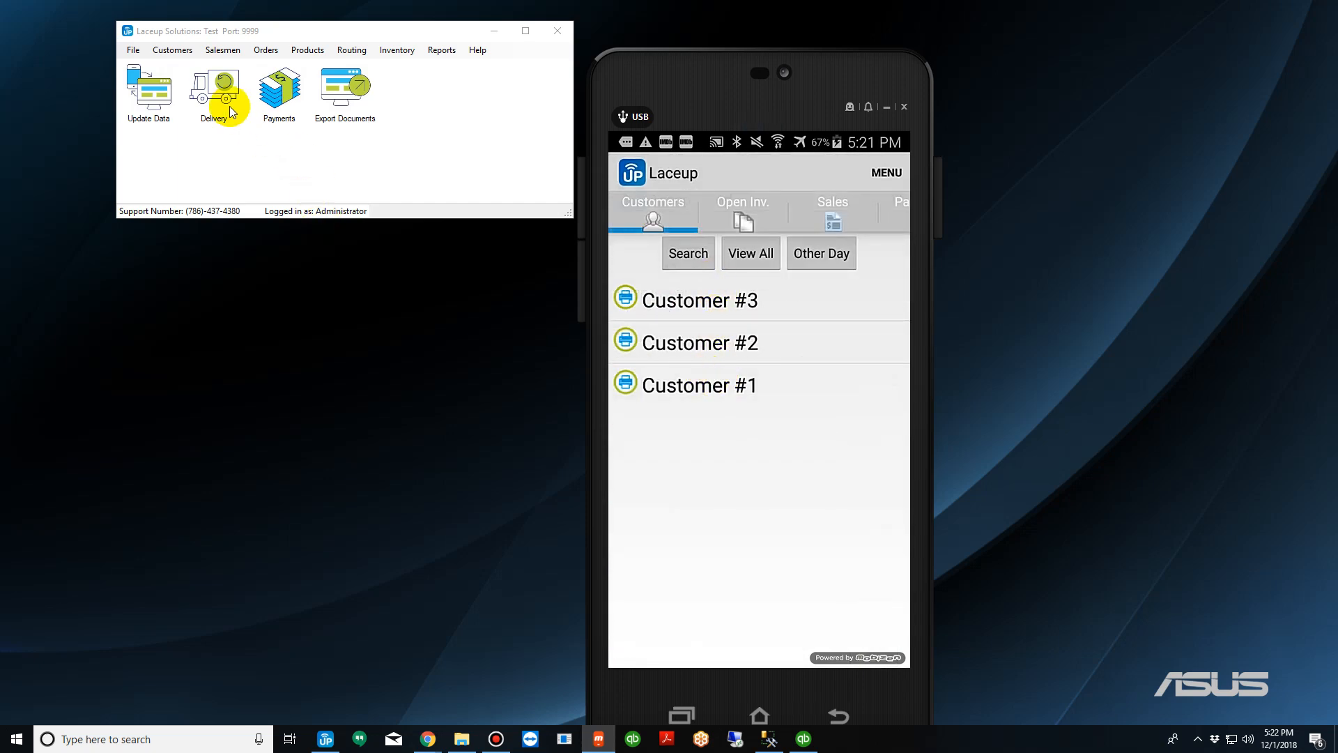
{"action": "left_click", "coordinate": [218, 87]}
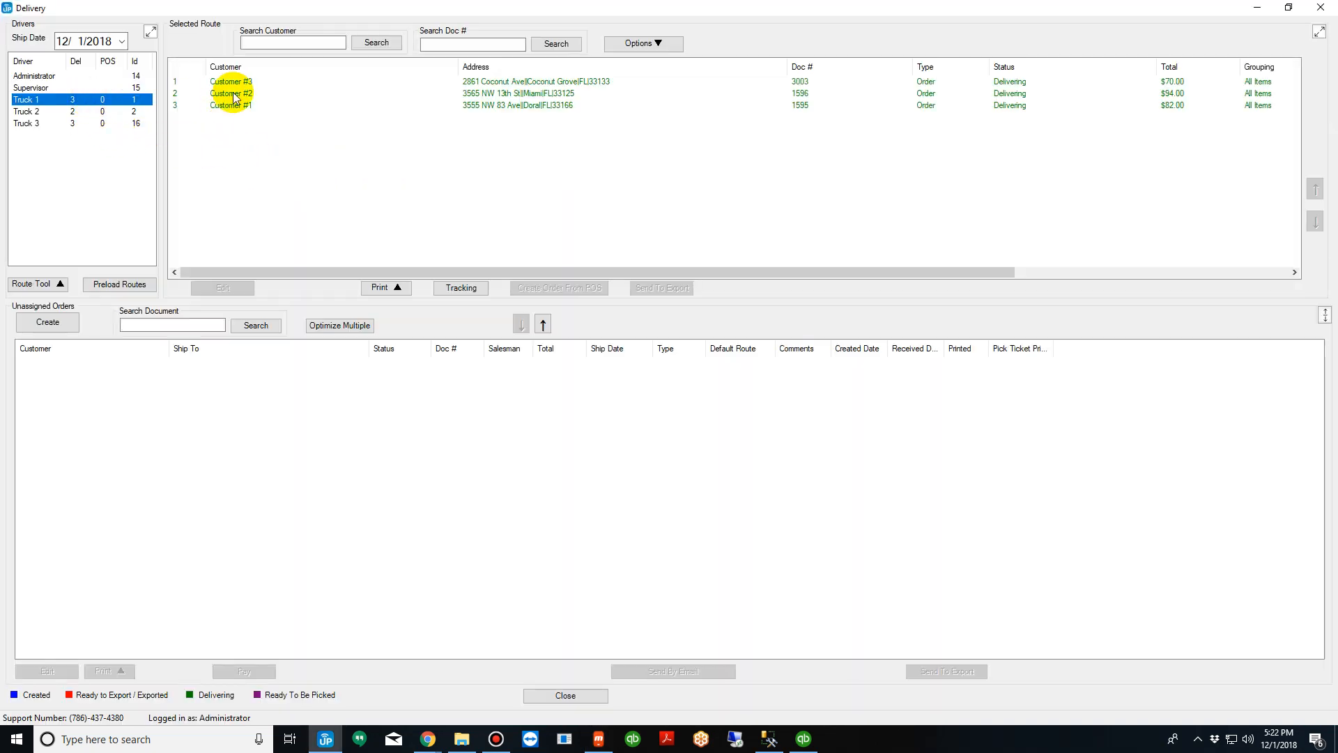
{"action": "left_click", "coordinate": [231, 106]}
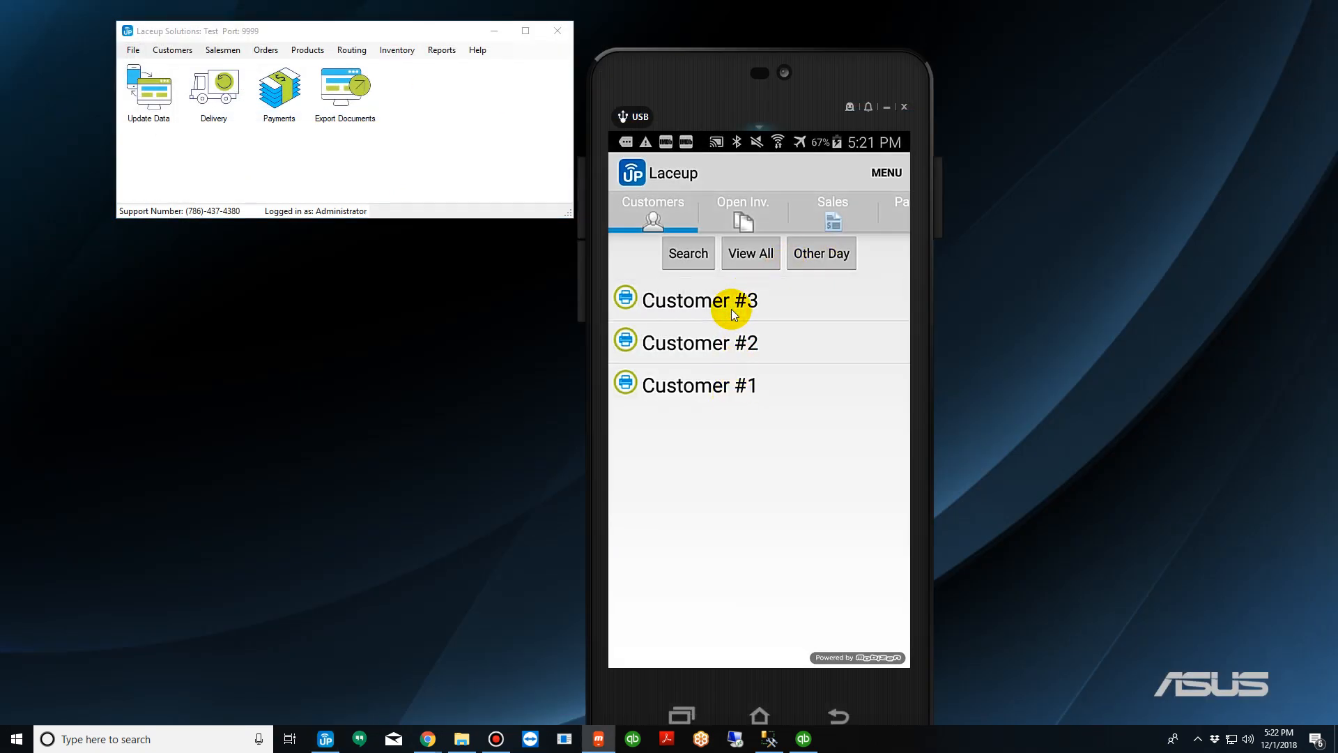
{"action": "left_click", "coordinate": [700, 301]}
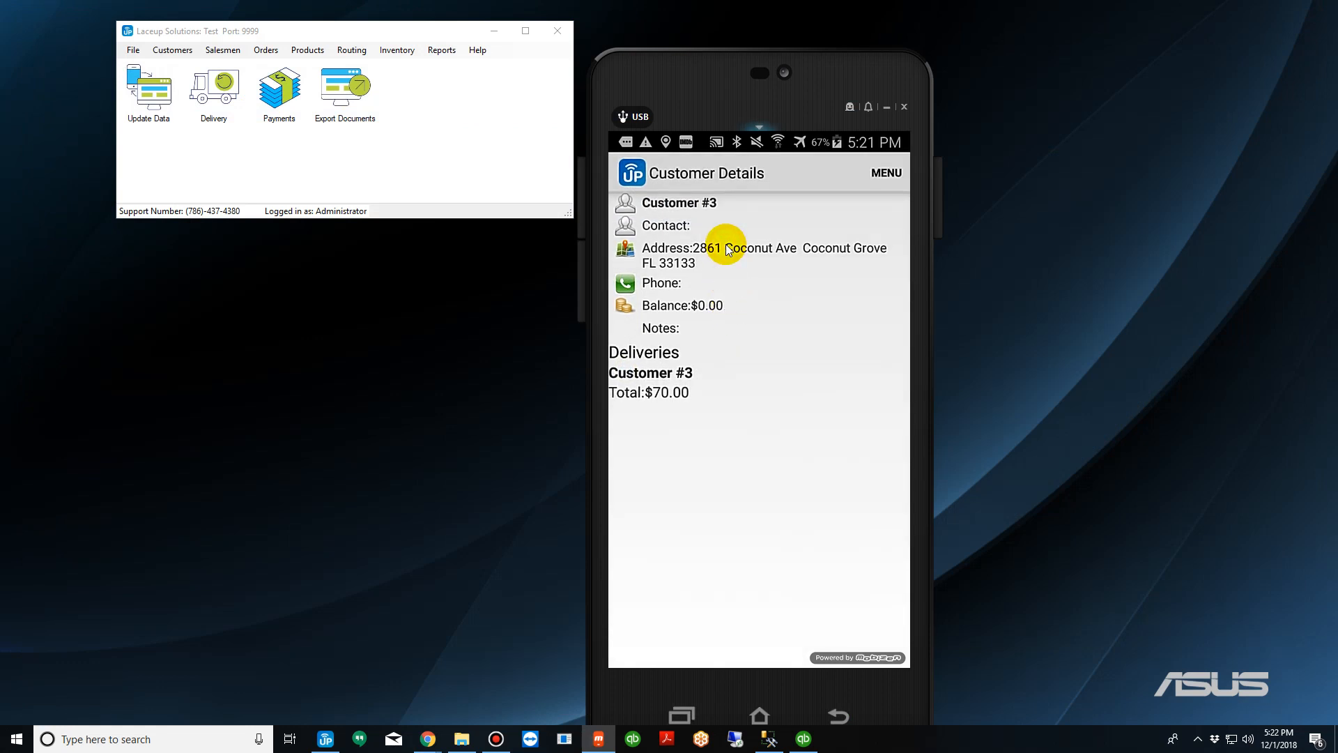
{"action": "left_click", "coordinate": [733, 248]}
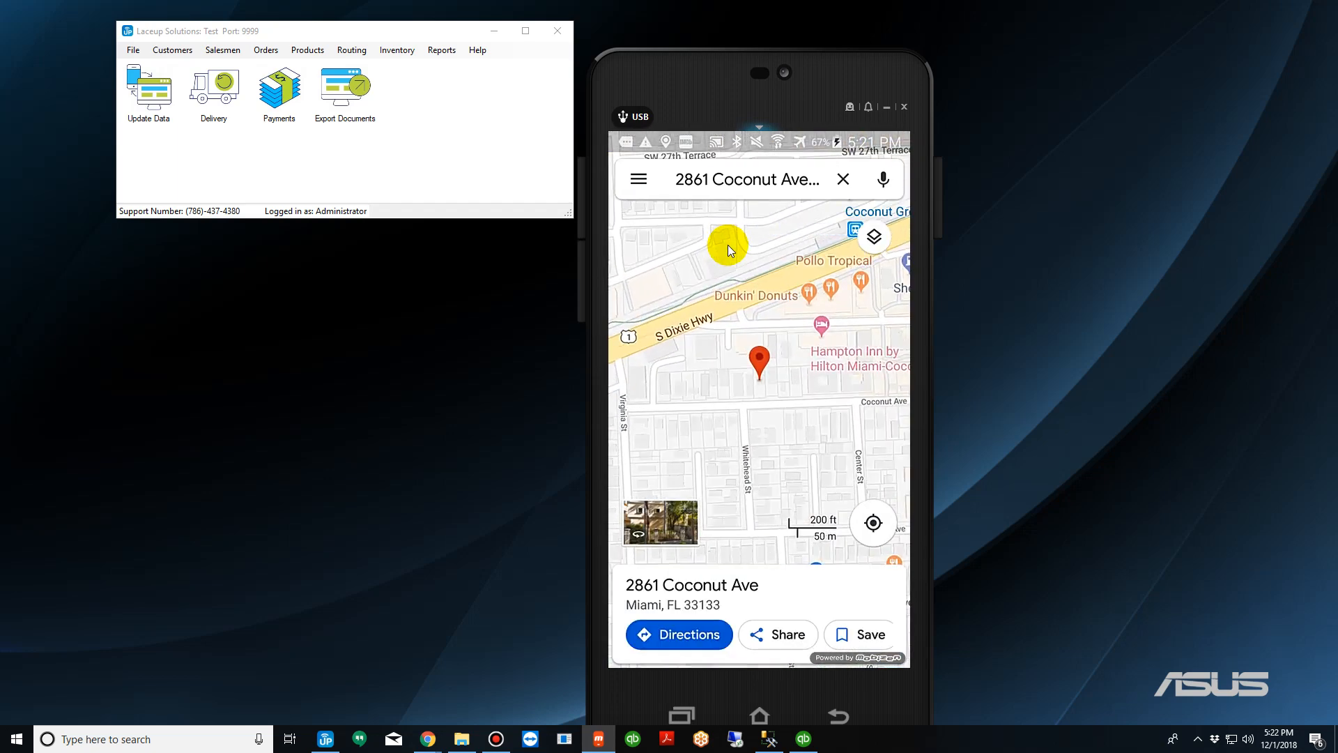
{"action": "left_click", "coordinate": [688, 634]}
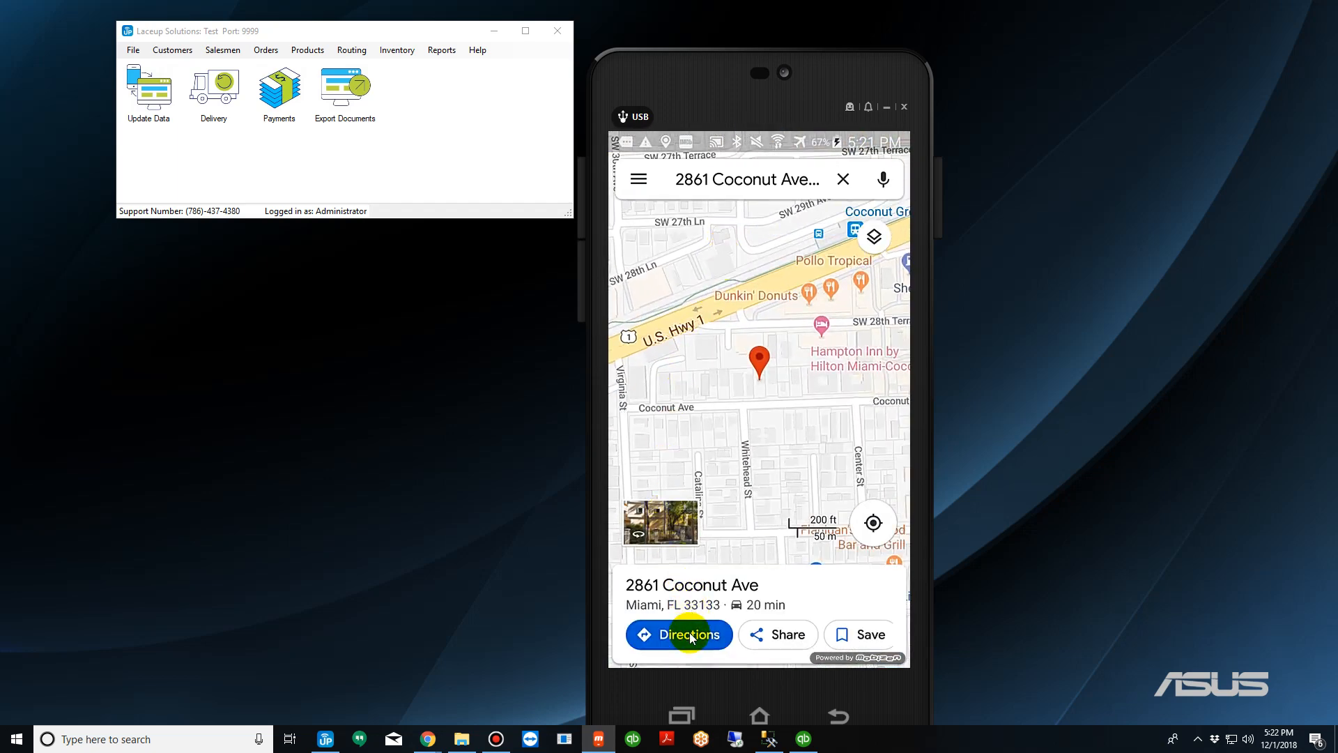
{"action": "left_click", "coordinate": [690, 634]}
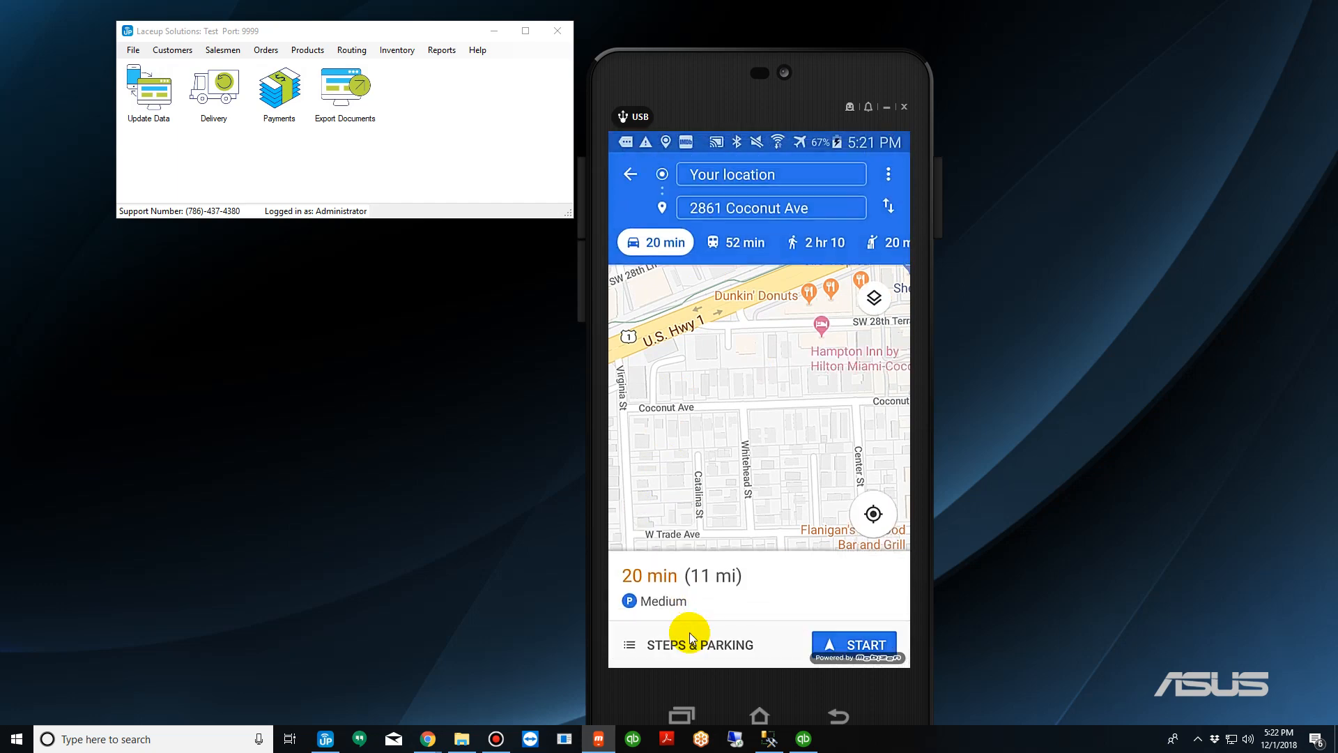